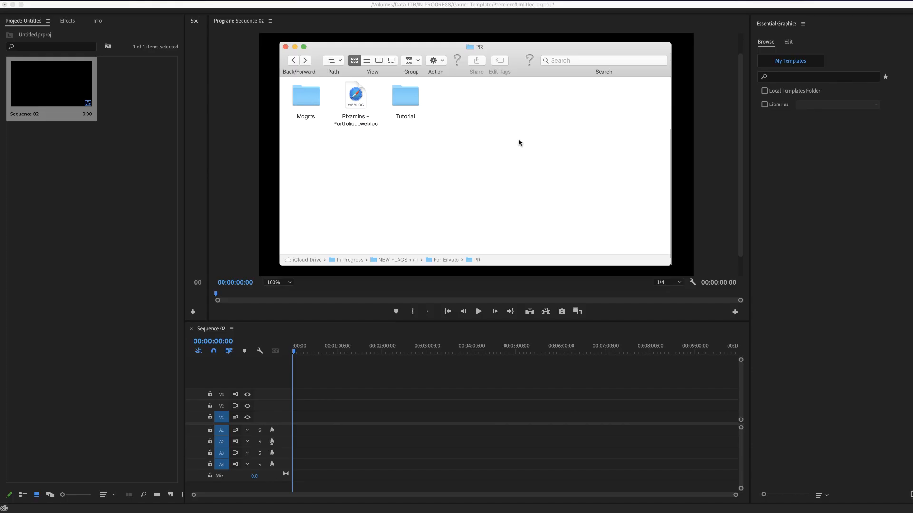
pyautogui.moveTo(465, 113)
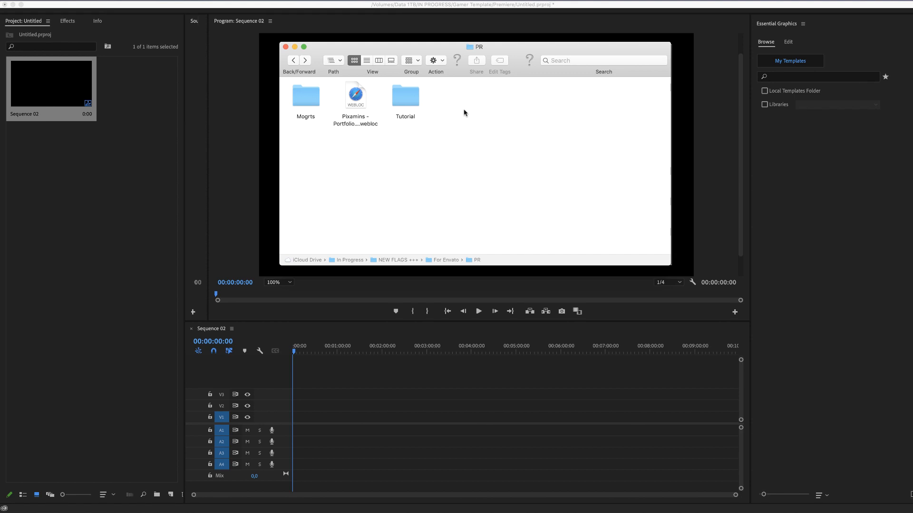
pyautogui.moveTo(323, 104)
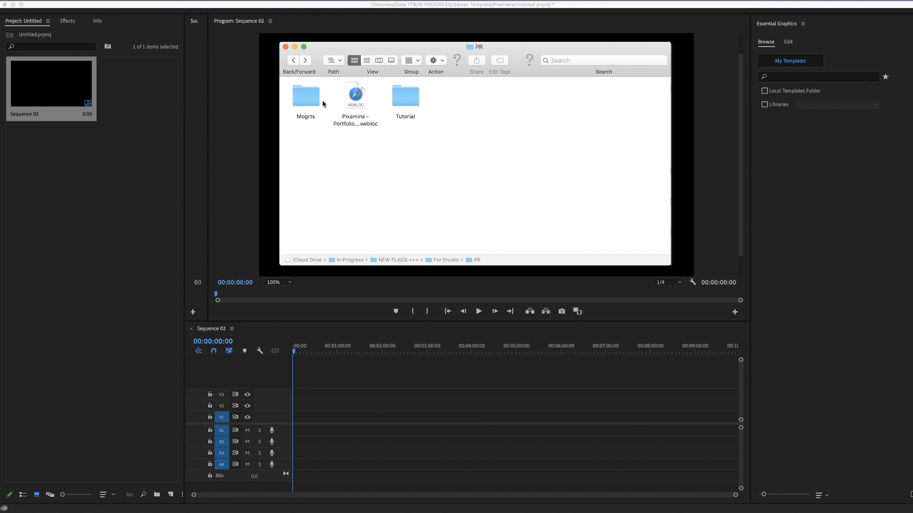
# - Select all fifteen flag .mogrt files inside the Mogrts folder
pyautogui.doubleClick(305, 96)
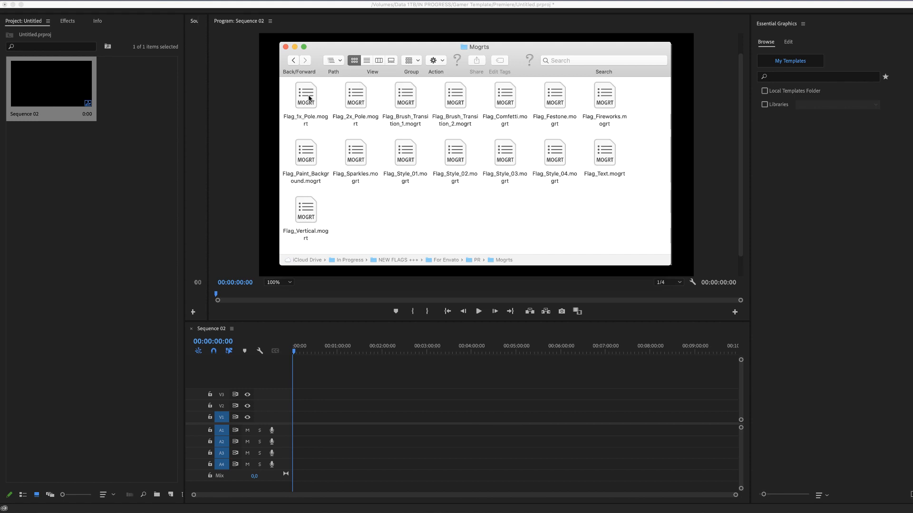
pyautogui.press('cmd+a')
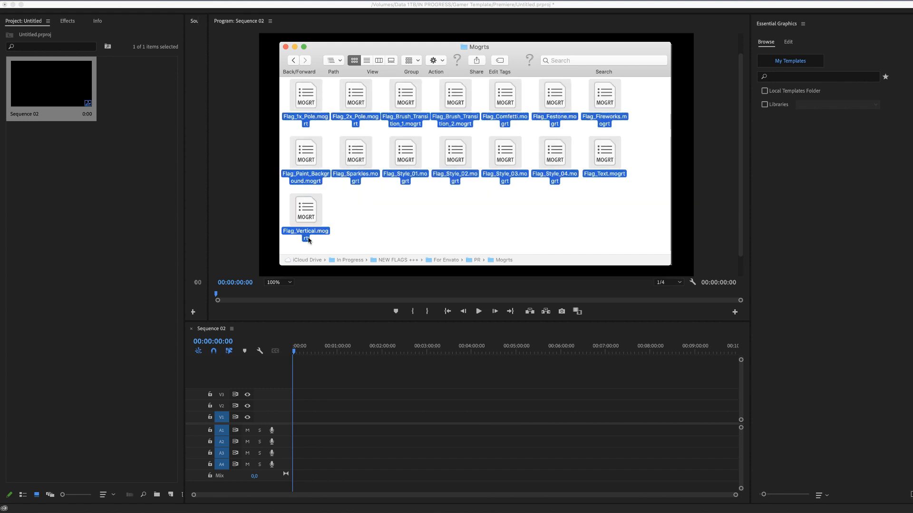
pyautogui.moveTo(311, 103)
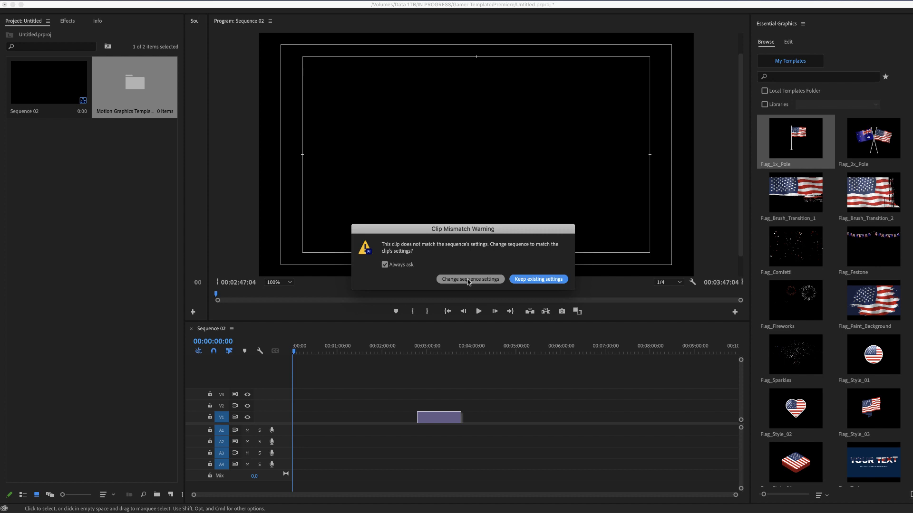
pyautogui.moveTo(469, 279)
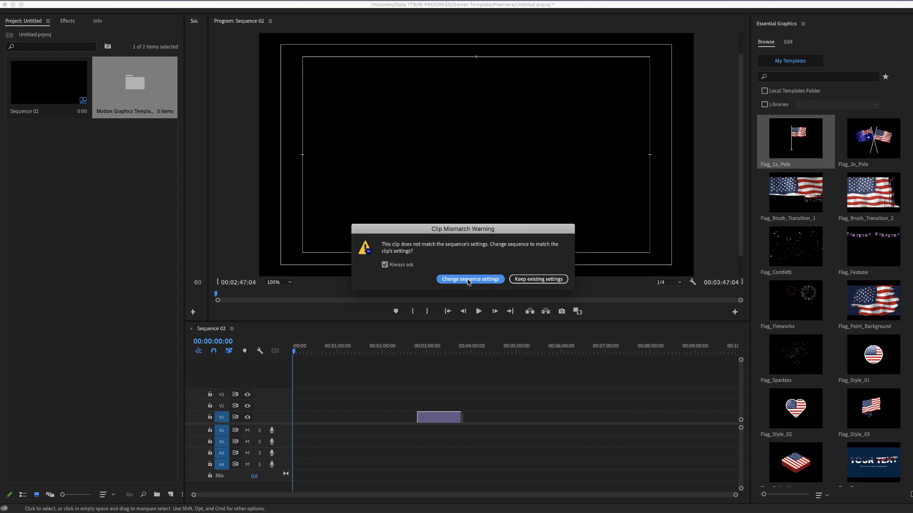
# - Accept 'Change sequence settings' so the sequence matches the Flag_1x_Pole clip
pyautogui.click(470, 280)
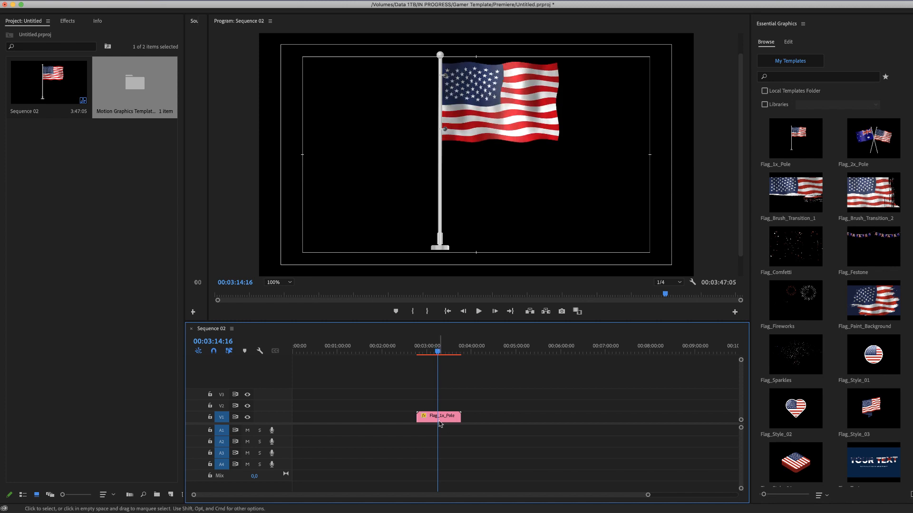
# - Review the flag's Light settings and expand the Pole style options
pyautogui.click(787, 41)
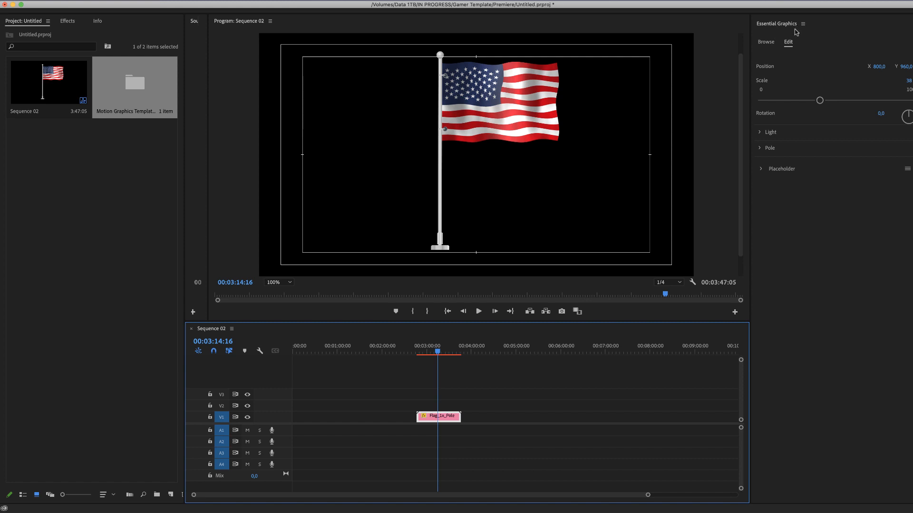
pyautogui.moveTo(786, 58)
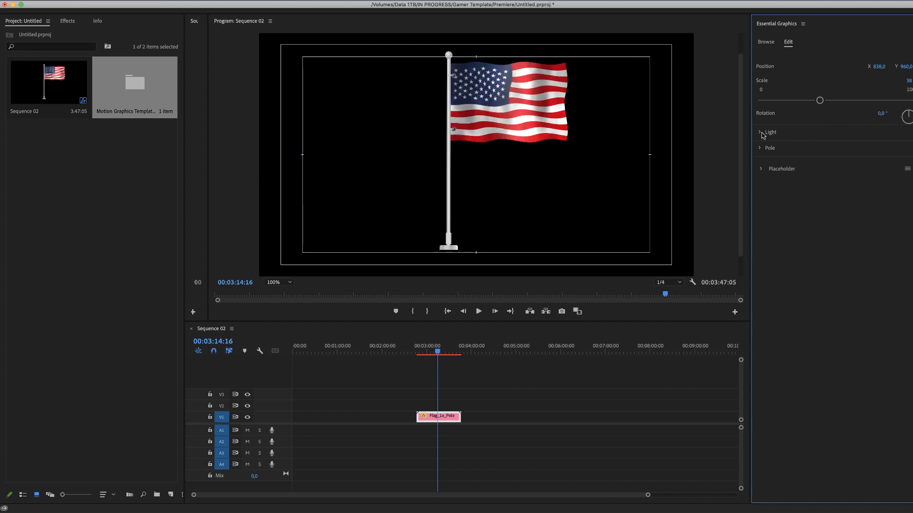
pyautogui.click(762, 132)
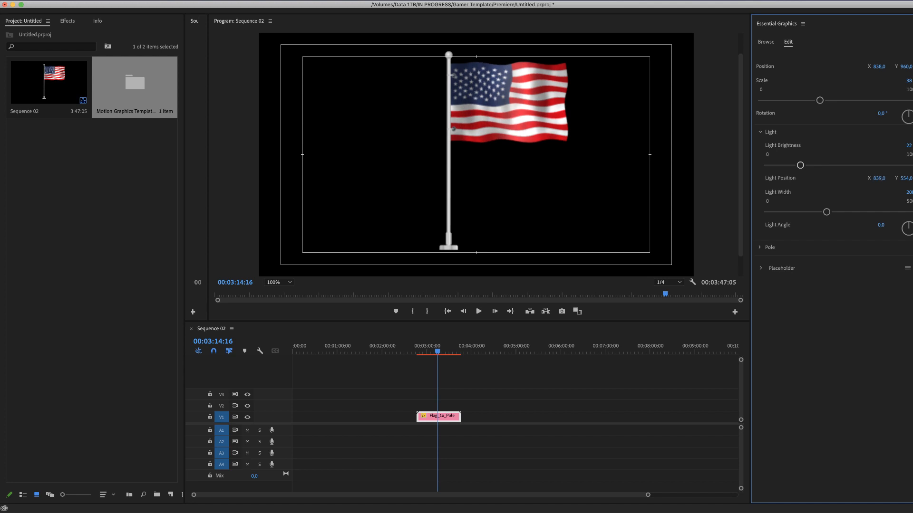
pyautogui.click(760, 132)
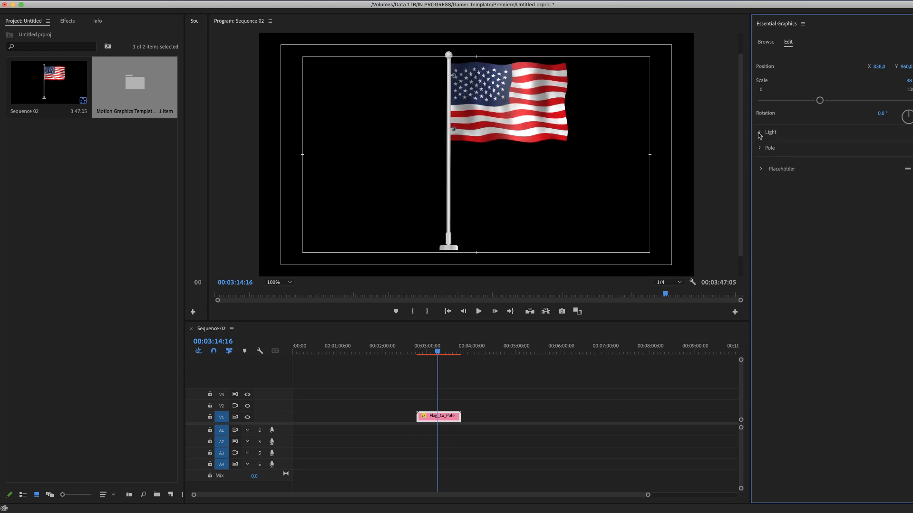
pyautogui.moveTo(772, 135)
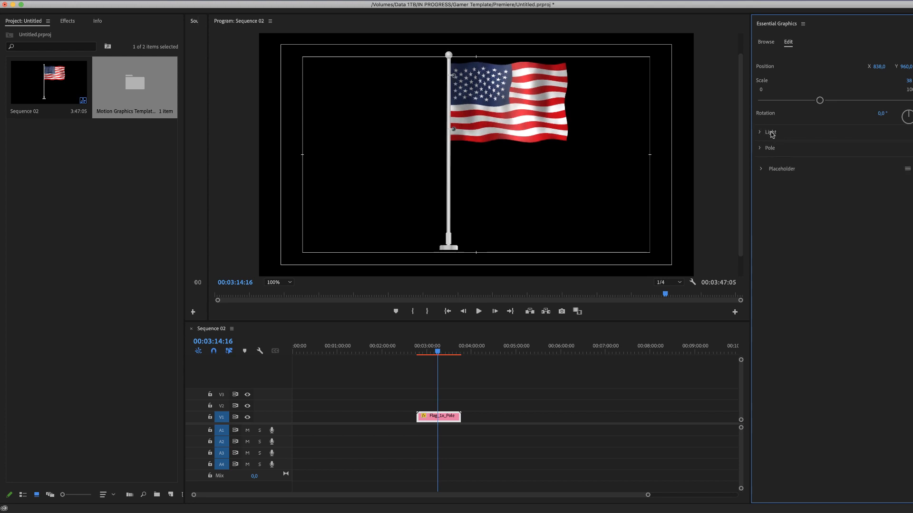
pyautogui.click(760, 148)
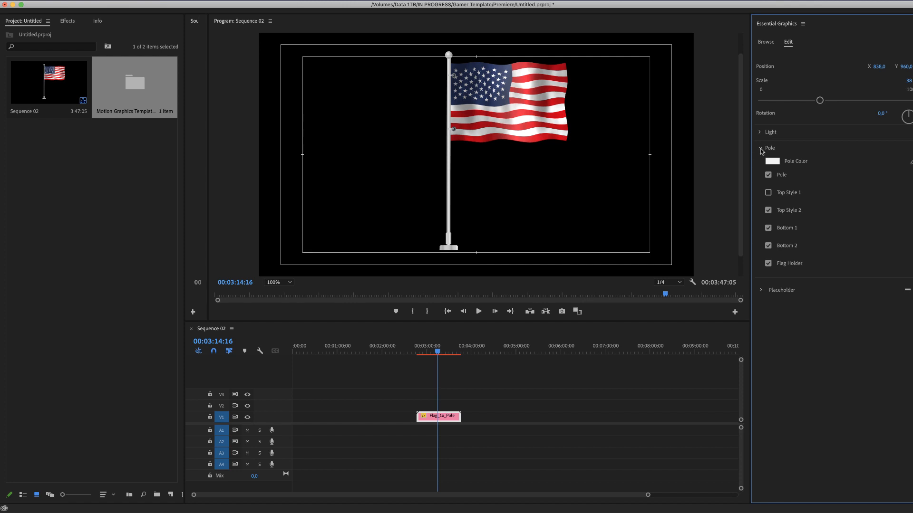
# - Check the Pole Color picker and keep the pole white
pyautogui.click(772, 162)
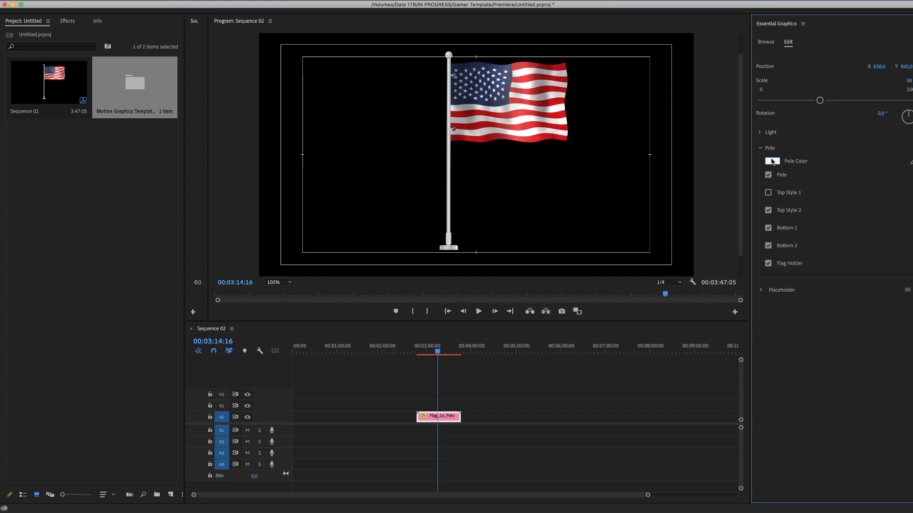
pyautogui.click(772, 161)
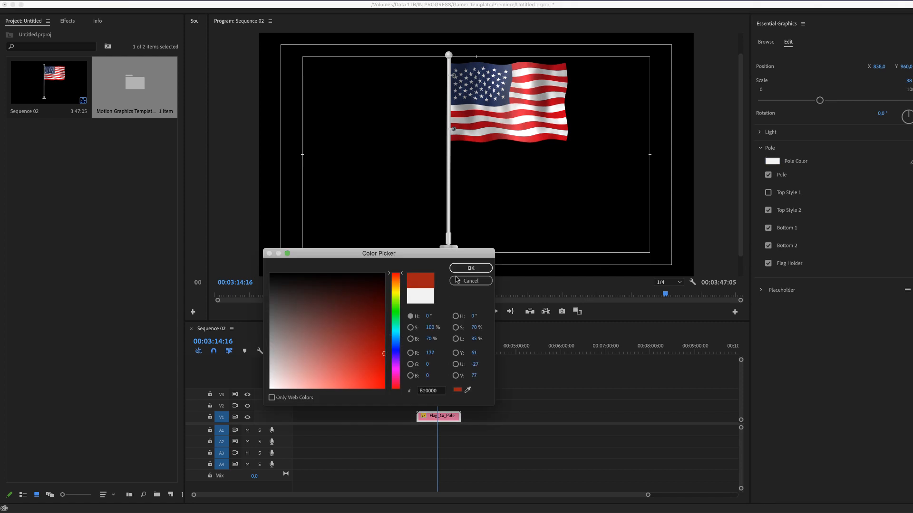
pyautogui.click(469, 281)
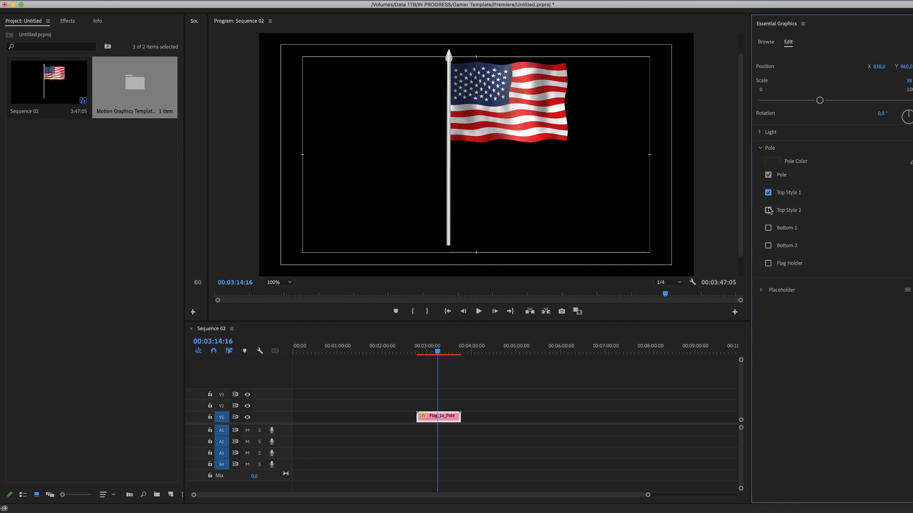
# - Set the pole to no top ornament, pointed Bottom 1 base and visible Flag Holder
pyautogui.click(768, 210)
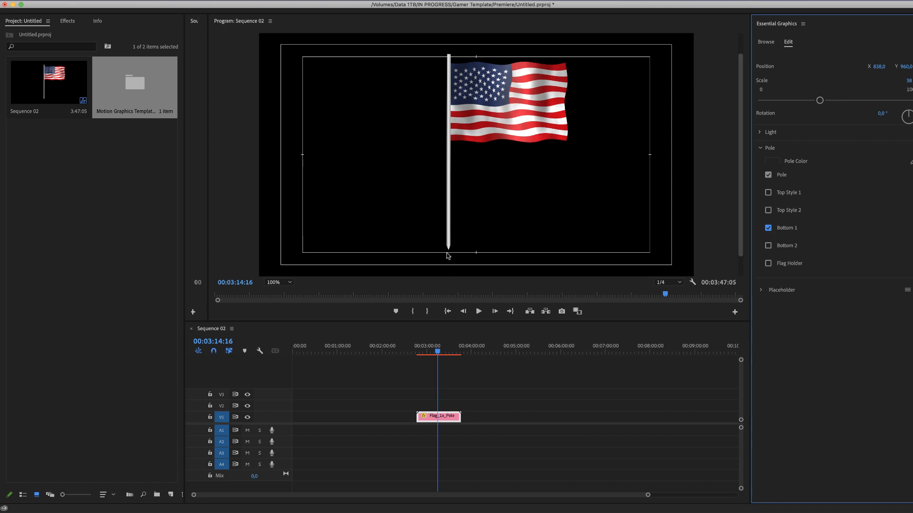
pyautogui.click(769, 227)
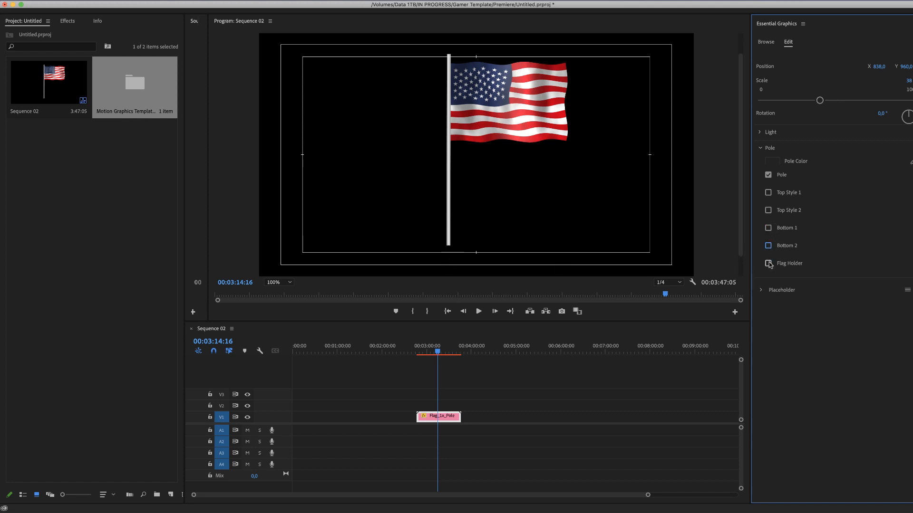
pyautogui.click(768, 263)
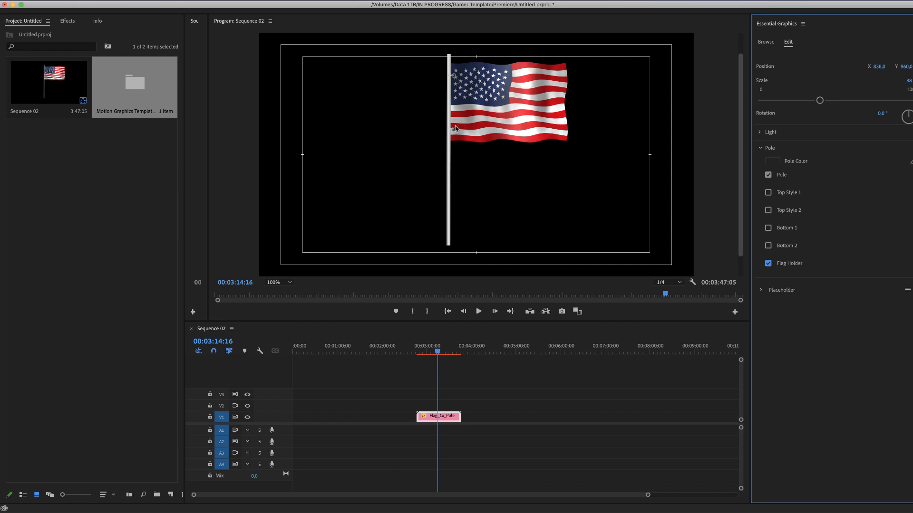
pyautogui.moveTo(759, 235)
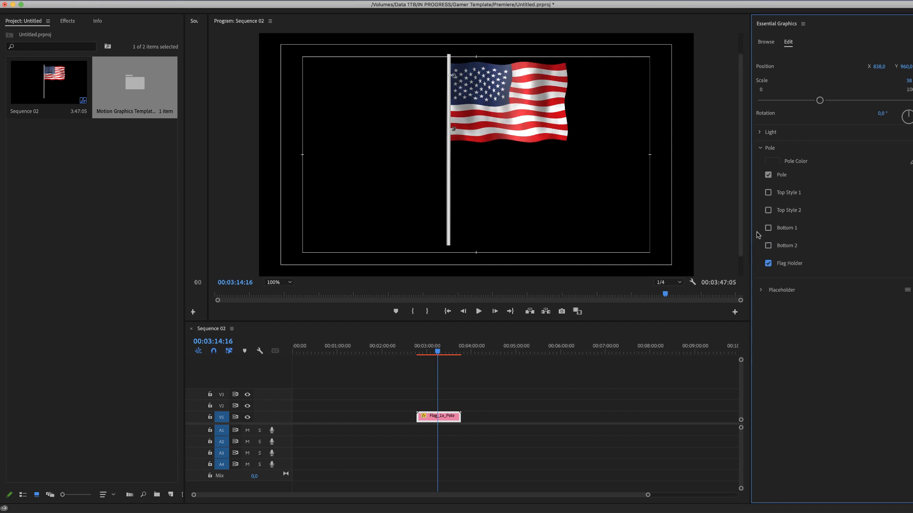
pyautogui.click(768, 227)
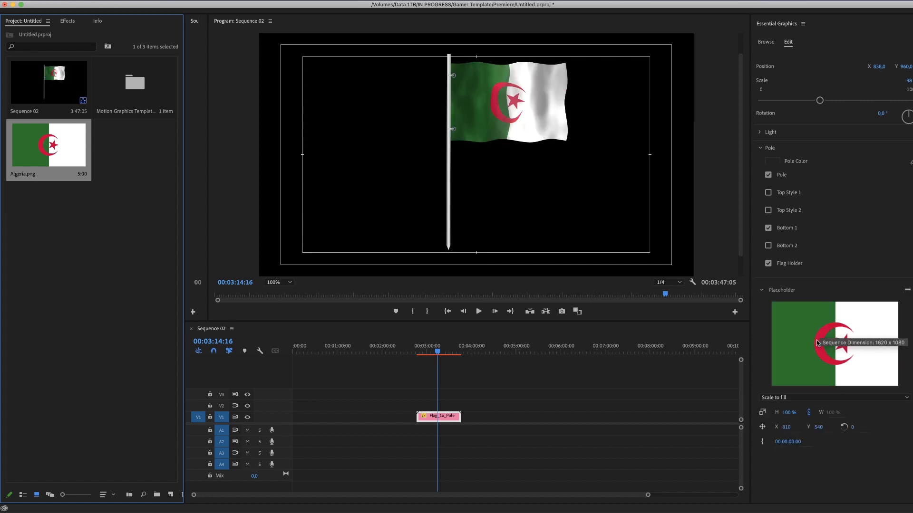
pyautogui.moveTo(829, 341)
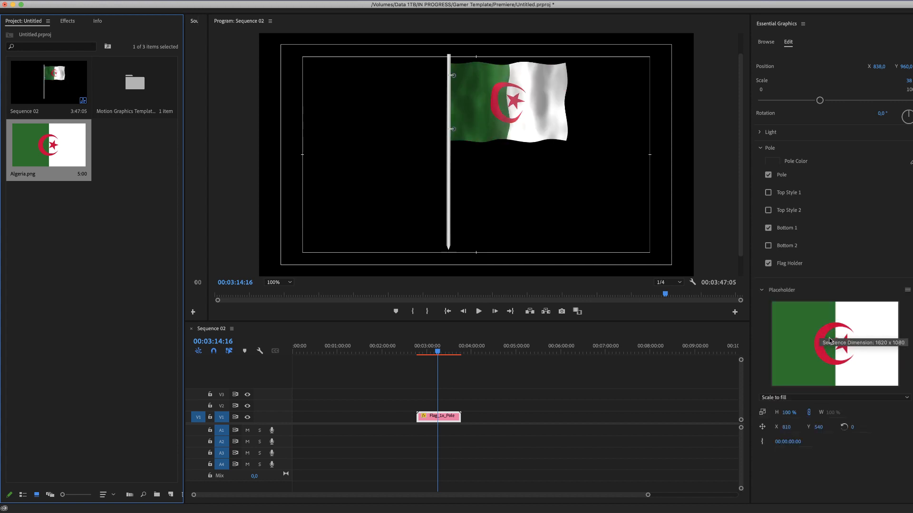
# - Assign Algeria.png to the flag placeholder and return to the template browser
pyautogui.click(760, 290)
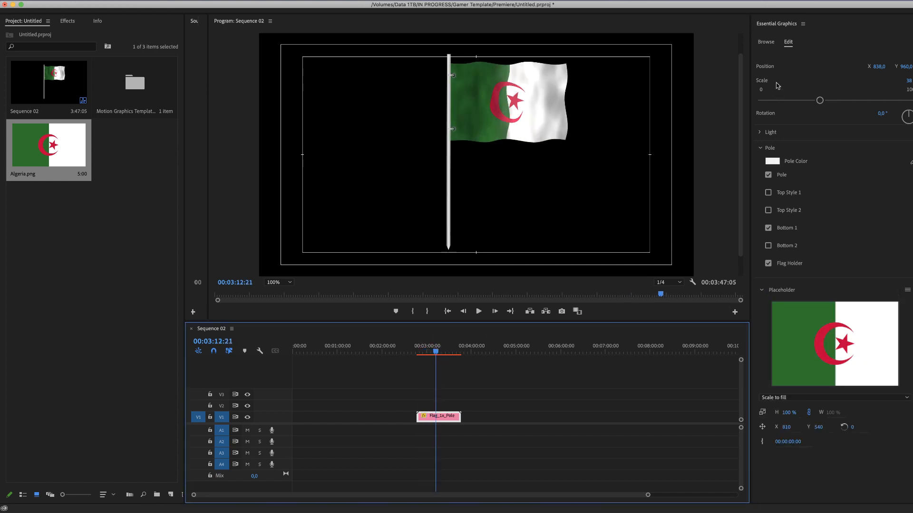
pyautogui.click(765, 41)
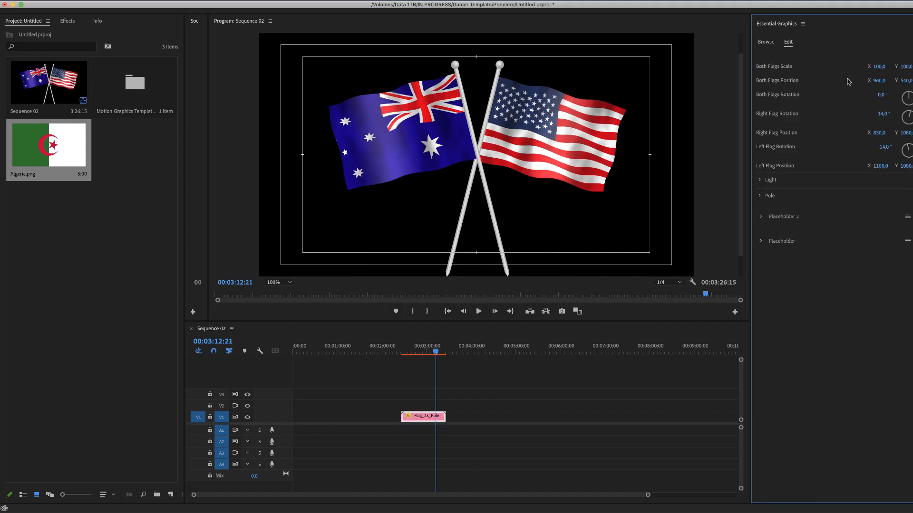
pyautogui.moveTo(792, 69)
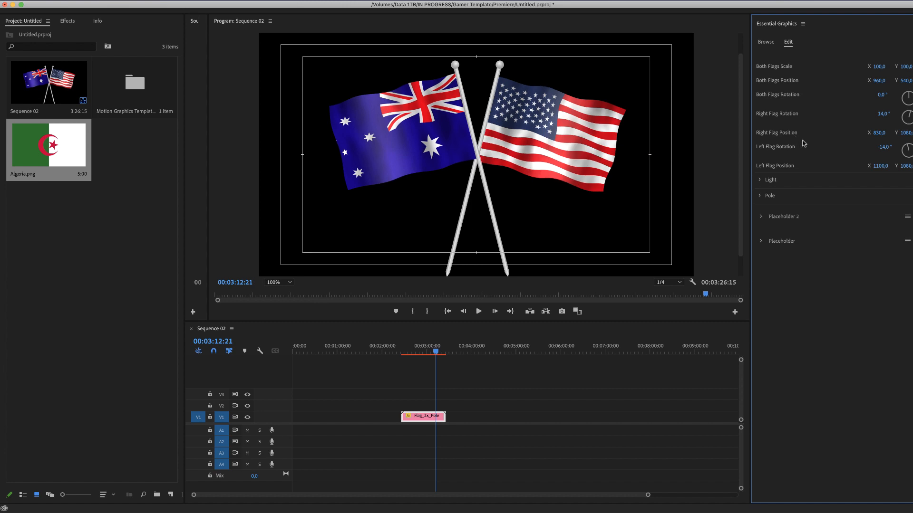
pyautogui.moveTo(752, 178)
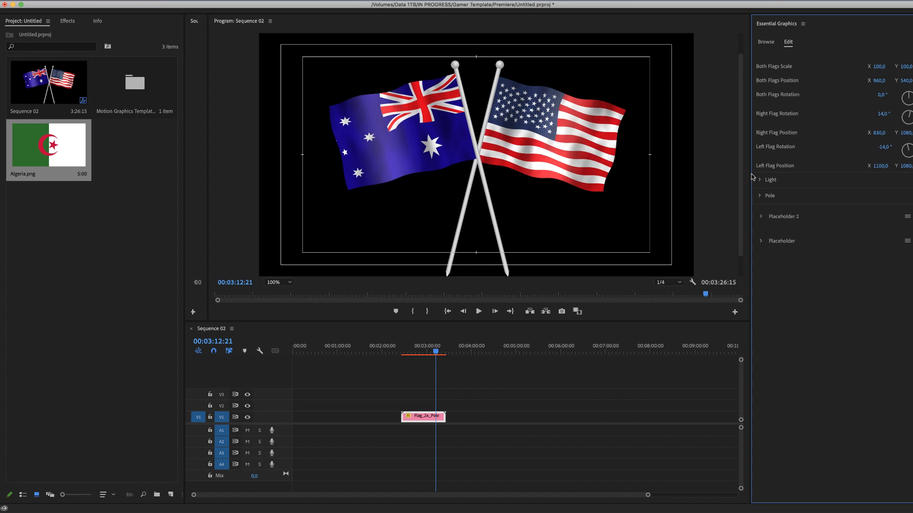
# - Give the two crossed poles the second top style and toggle the first base style
pyautogui.click(761, 180)
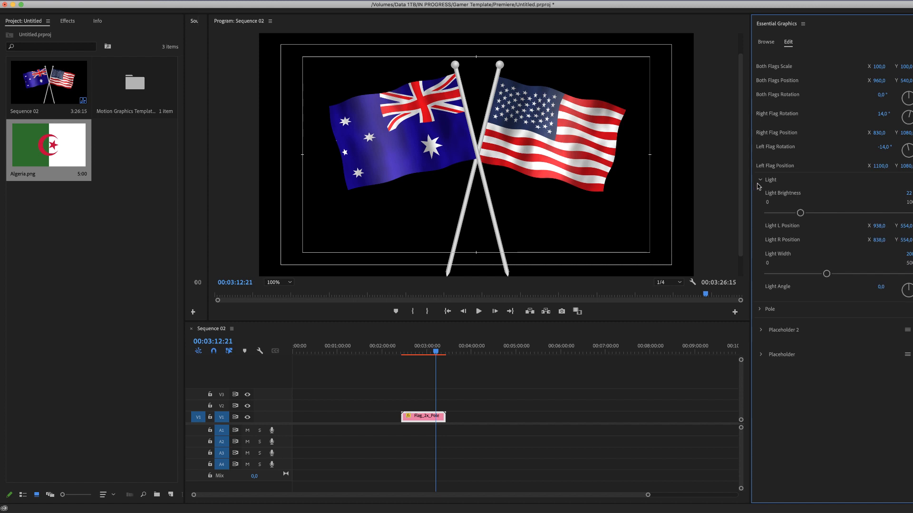
pyautogui.click(761, 179)
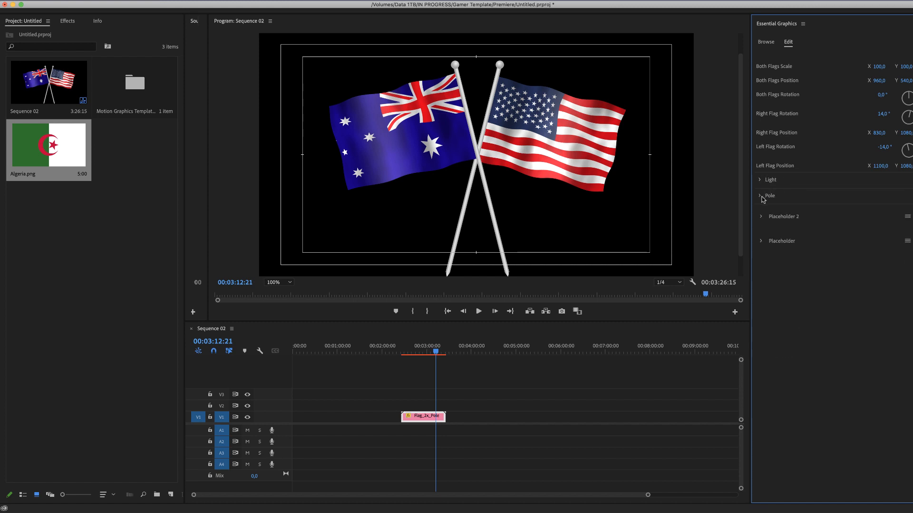
pyautogui.click(761, 196)
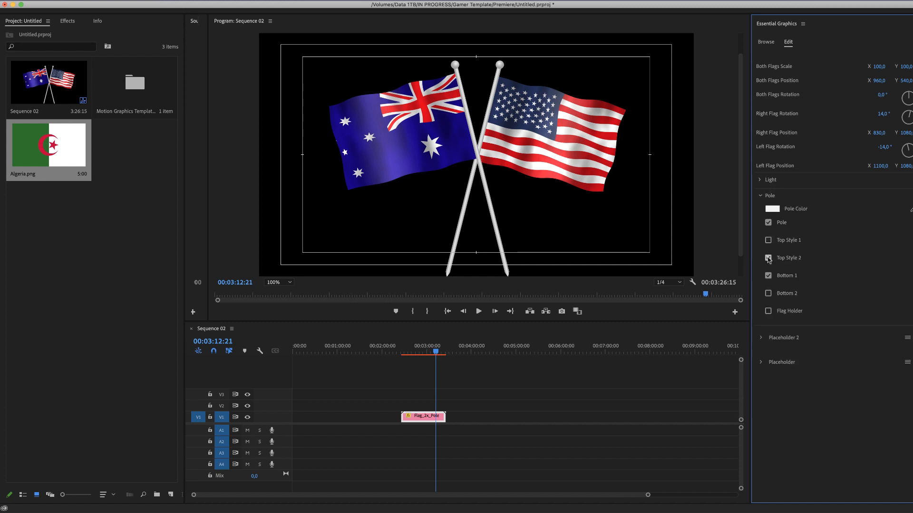
pyautogui.click(768, 258)
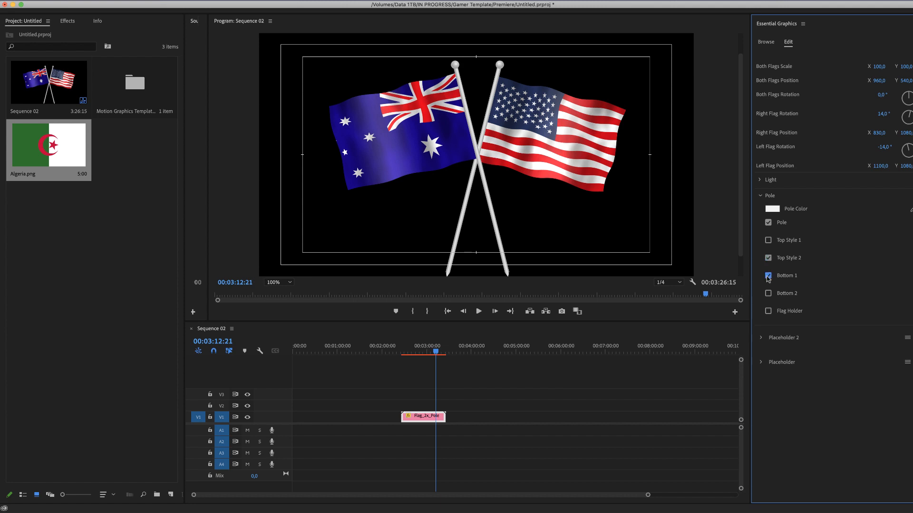
pyautogui.click(768, 276)
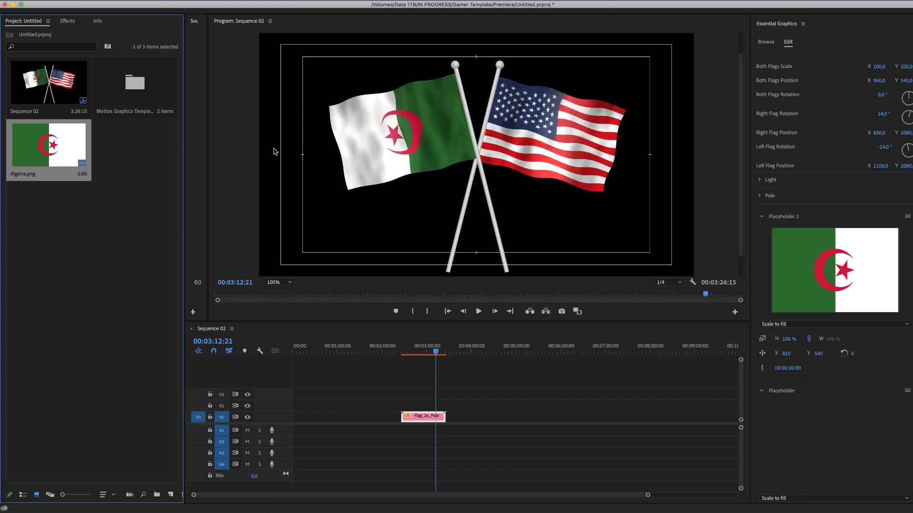
pyautogui.moveTo(418, 138)
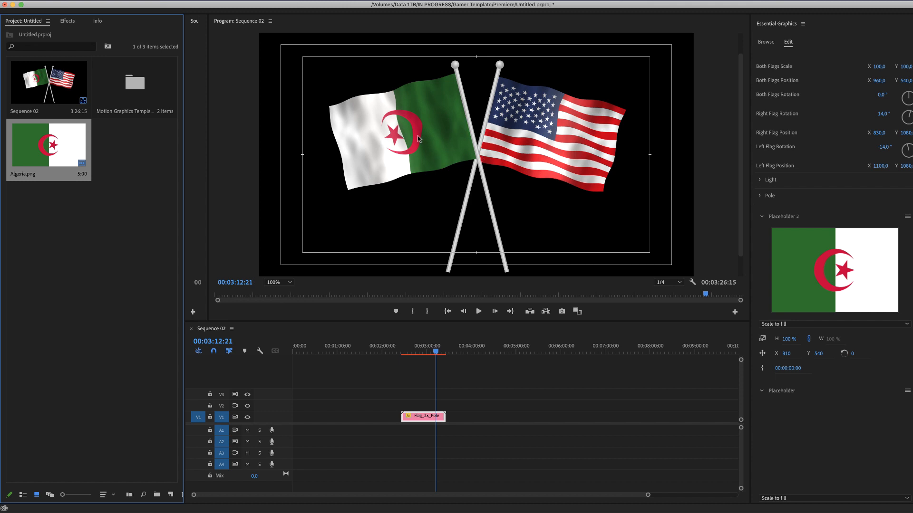
pyautogui.moveTo(408, 146)
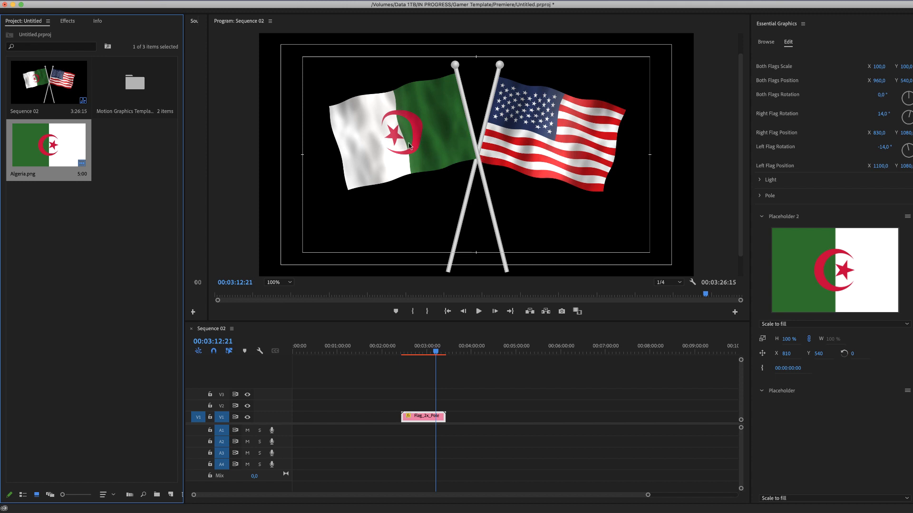
pyautogui.moveTo(754, 50)
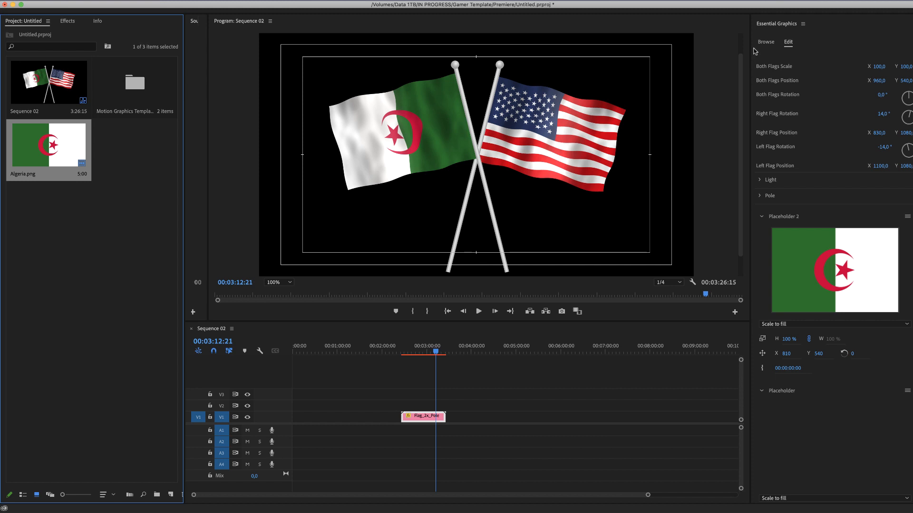
pyautogui.click(766, 40)
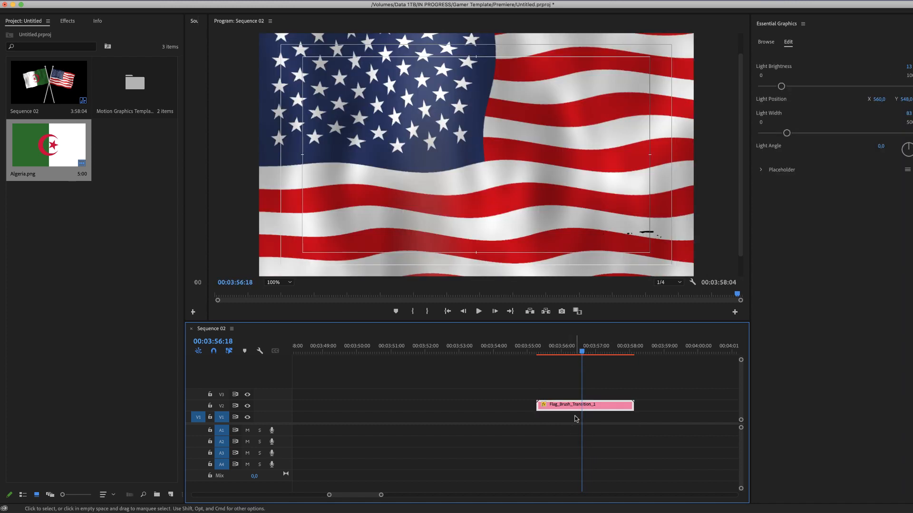
# - Swap the brush transition's flag to Algeria.png and preview the wipe
pyautogui.click(581, 354)
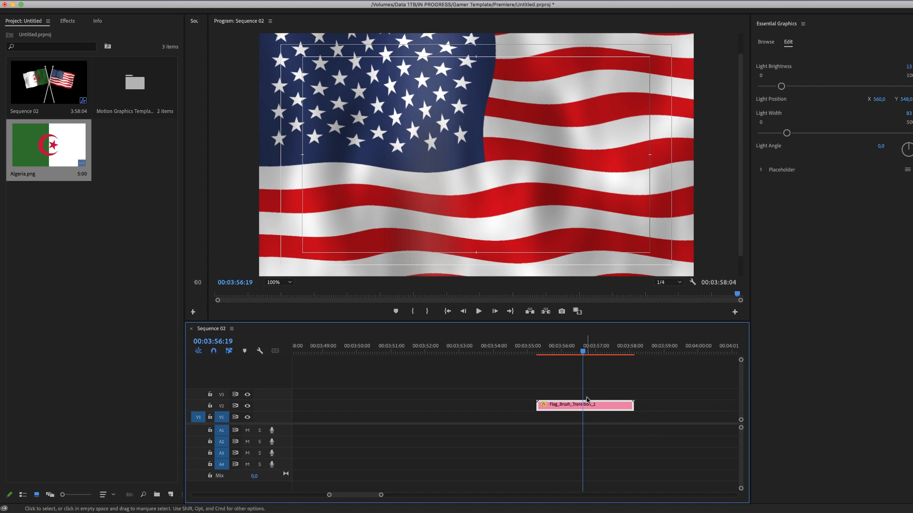
pyautogui.moveTo(587, 361)
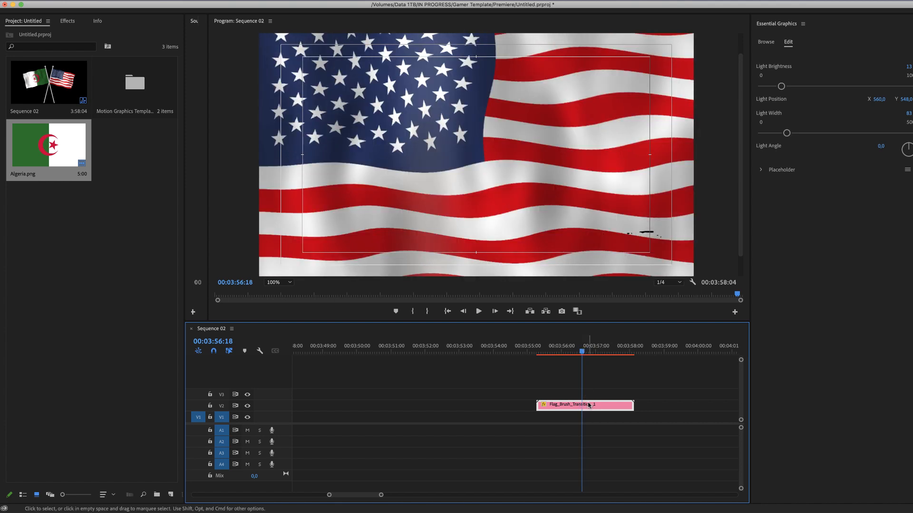
pyautogui.click(761, 169)
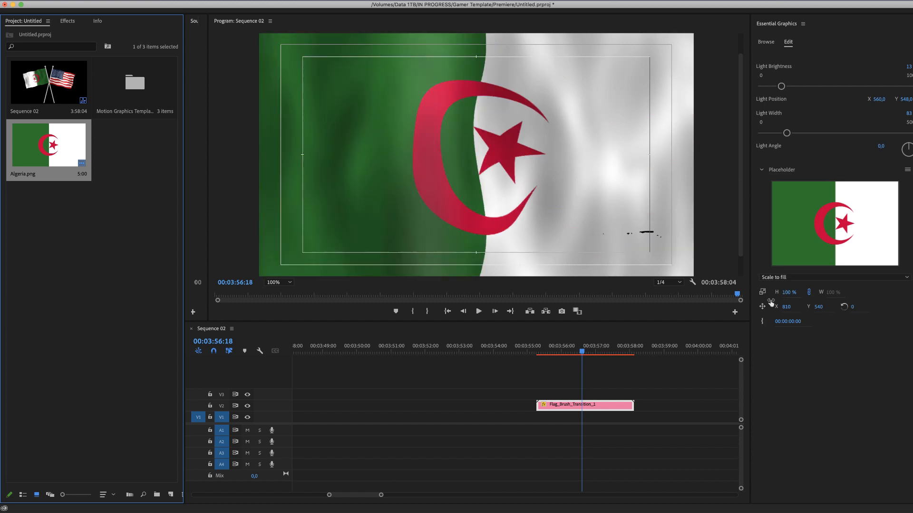
pyautogui.click(551, 352)
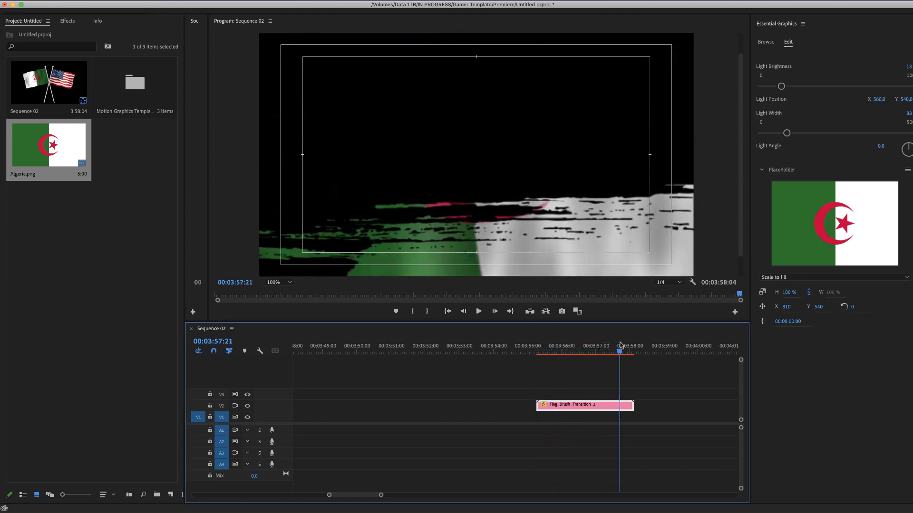
pyautogui.click(764, 41)
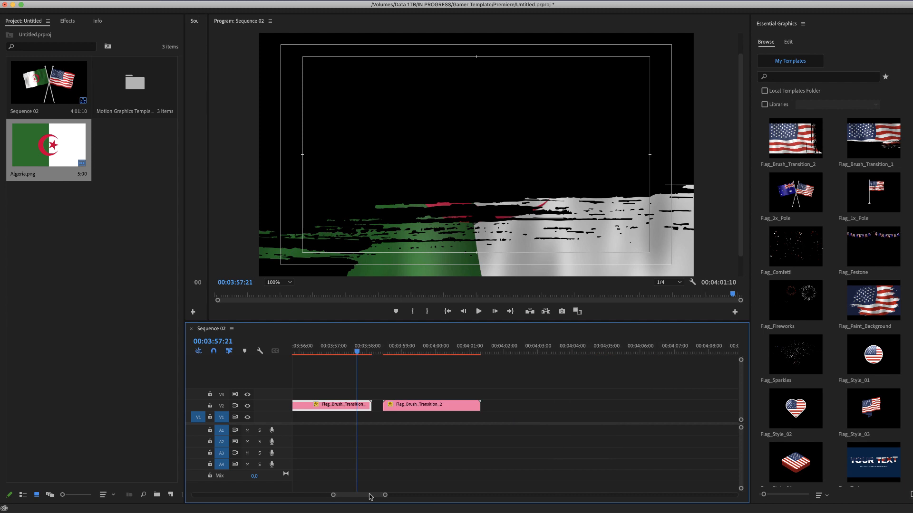
# - Preview Flag_Brush_Transition_2 and select the Flag_Festone bunting for editing
pyautogui.click(401, 349)
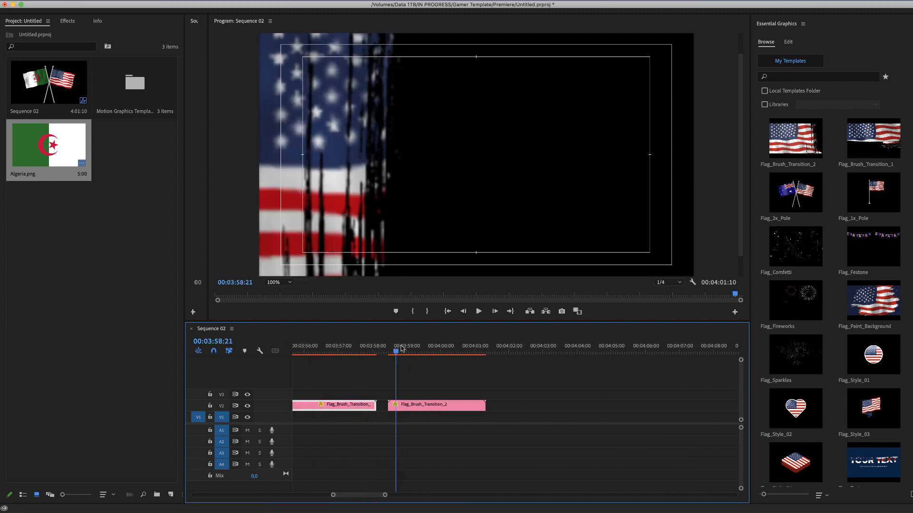
pyautogui.click(453, 346)
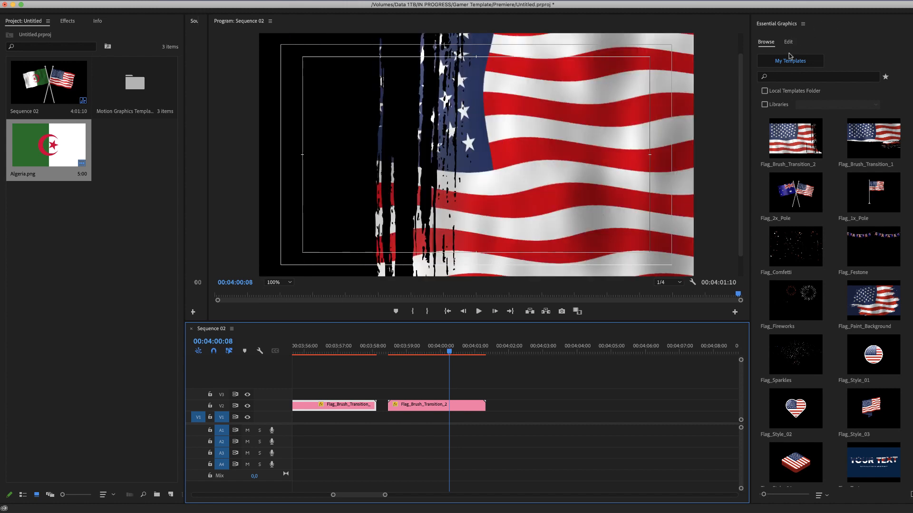
pyautogui.moveTo(822, 211)
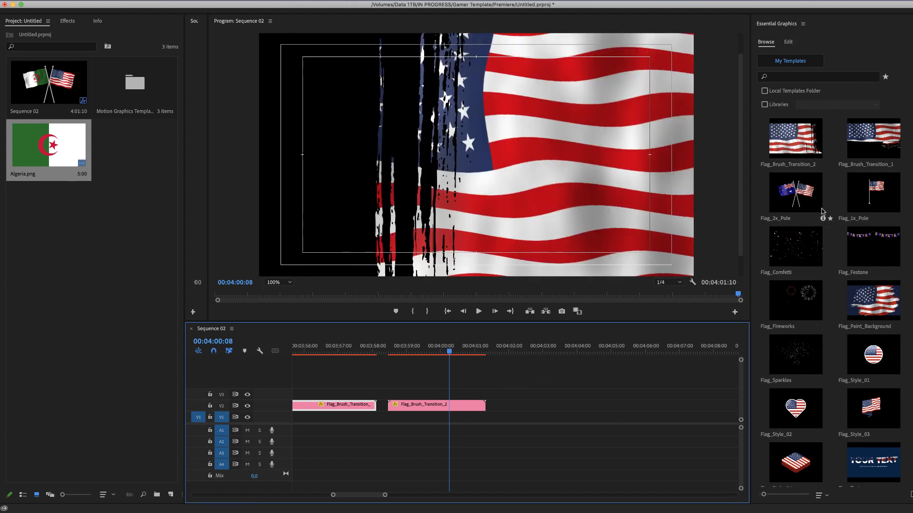
pyautogui.moveTo(803, 231)
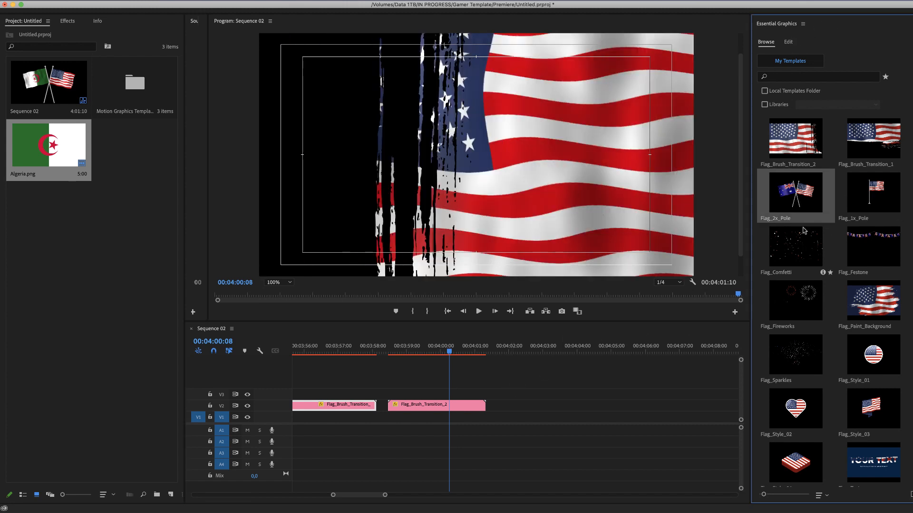
pyautogui.moveTo(868, 248)
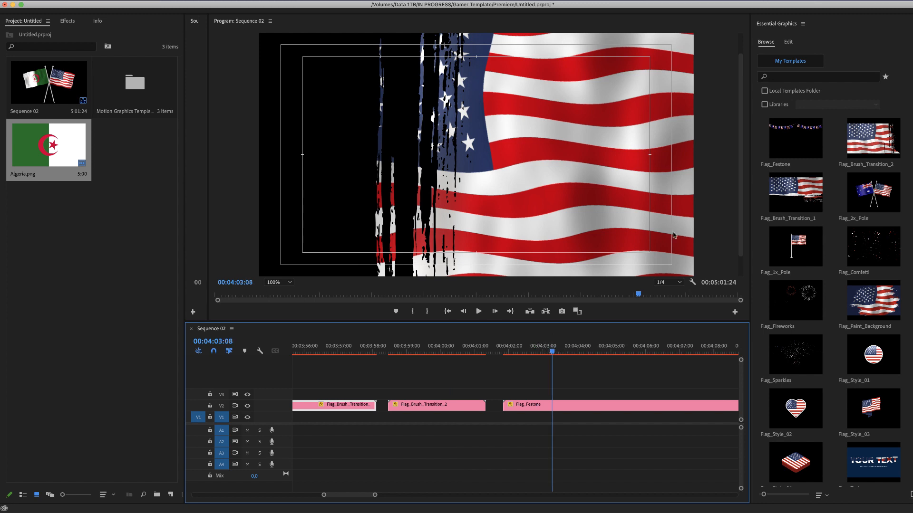
pyautogui.click(524, 405)
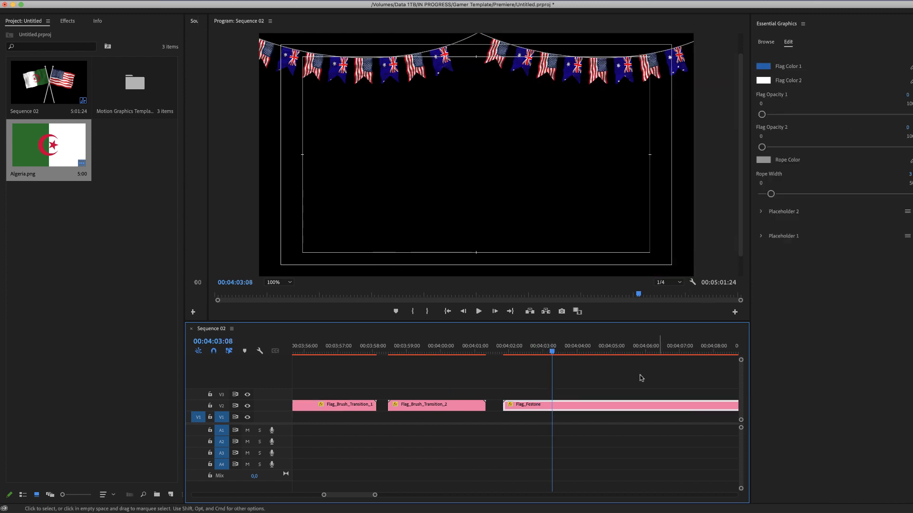
pyautogui.moveTo(569, 406)
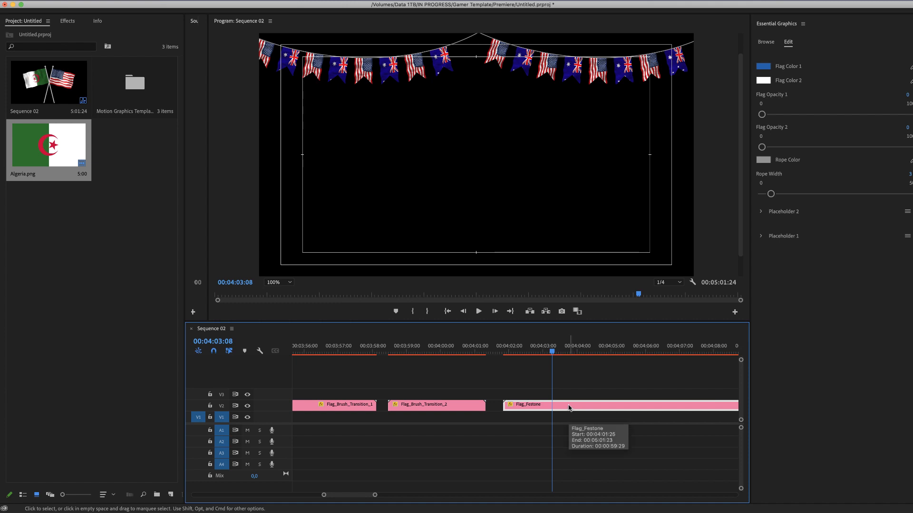
pyautogui.moveTo(764, 99)
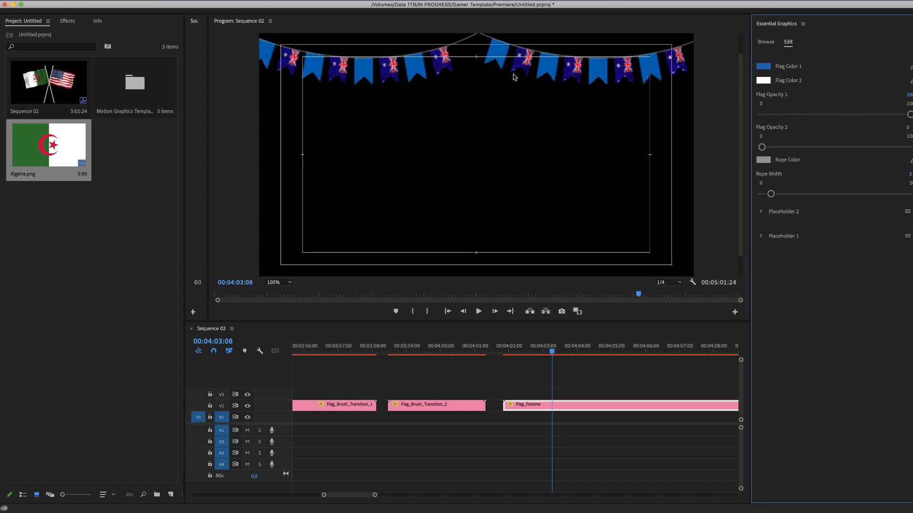
# - Set the bunting's Flag Color 1 to dark purple
pyautogui.click(762, 65)
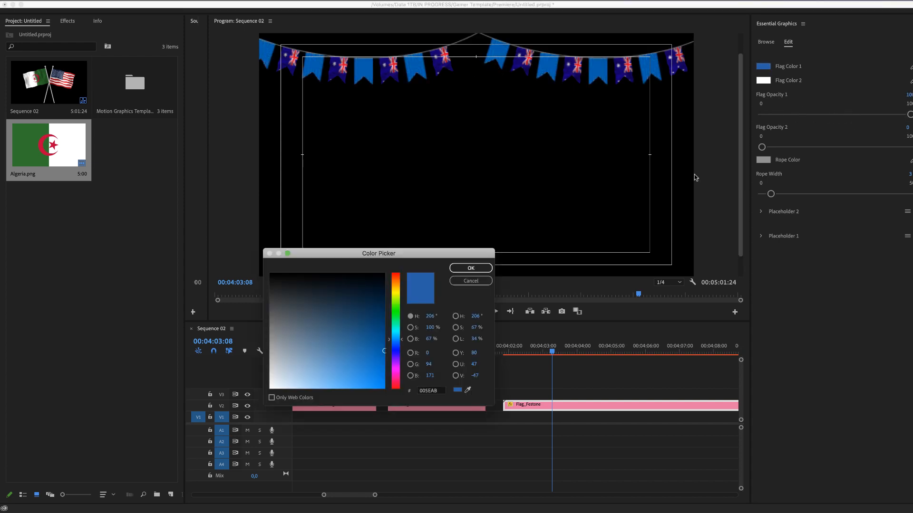
pyautogui.click(359, 305)
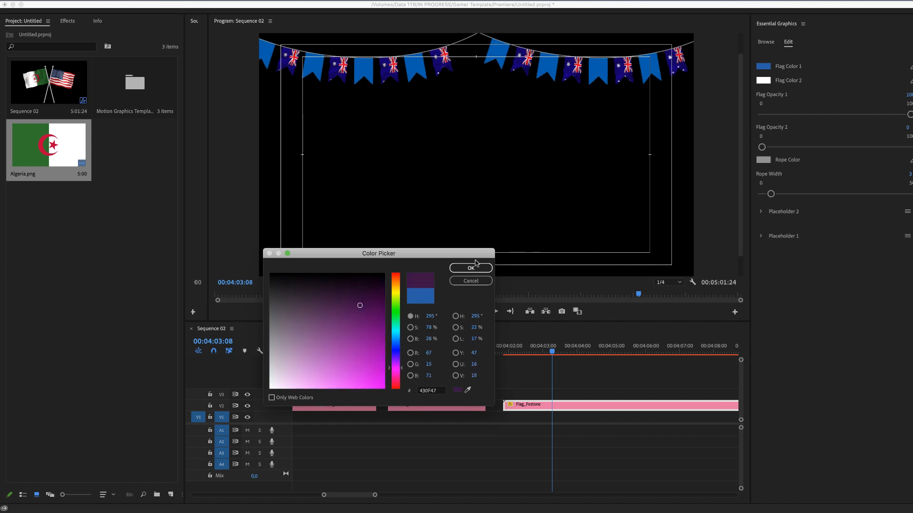
pyautogui.click(471, 268)
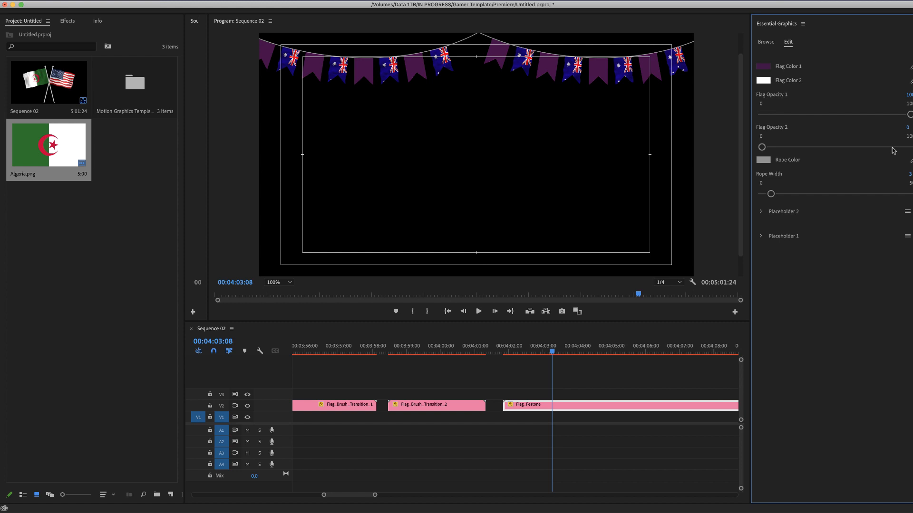
pyautogui.moveTo(771, 194)
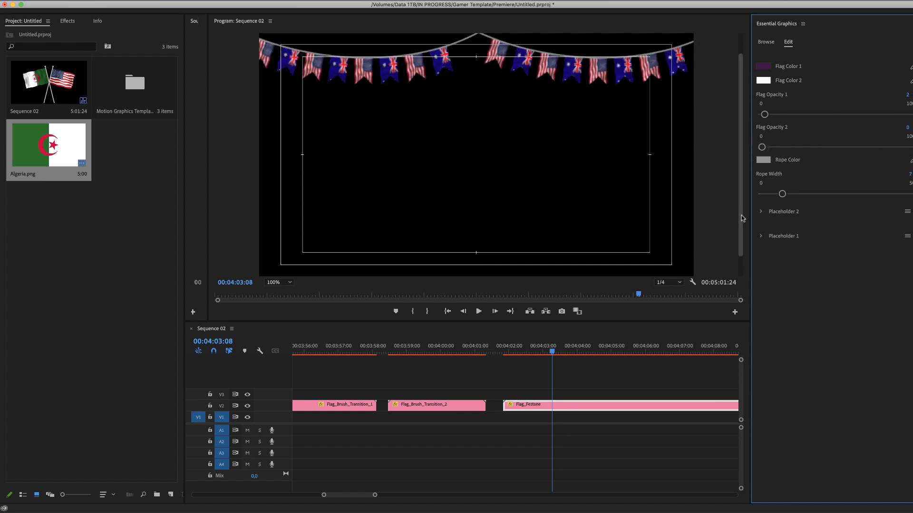
pyautogui.click(765, 42)
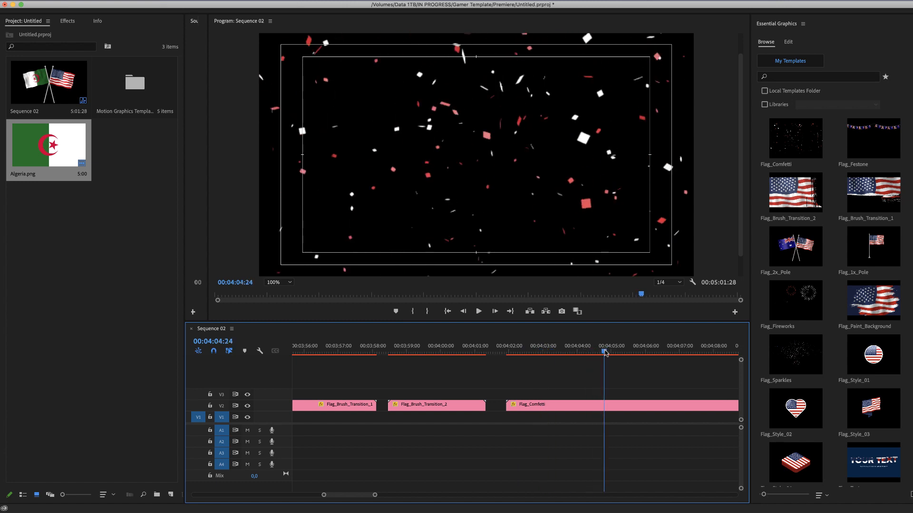
# - Set Confetti Color 1 to blue and Confetti Color 2 to white, then preview the fall
pyautogui.click(787, 41)
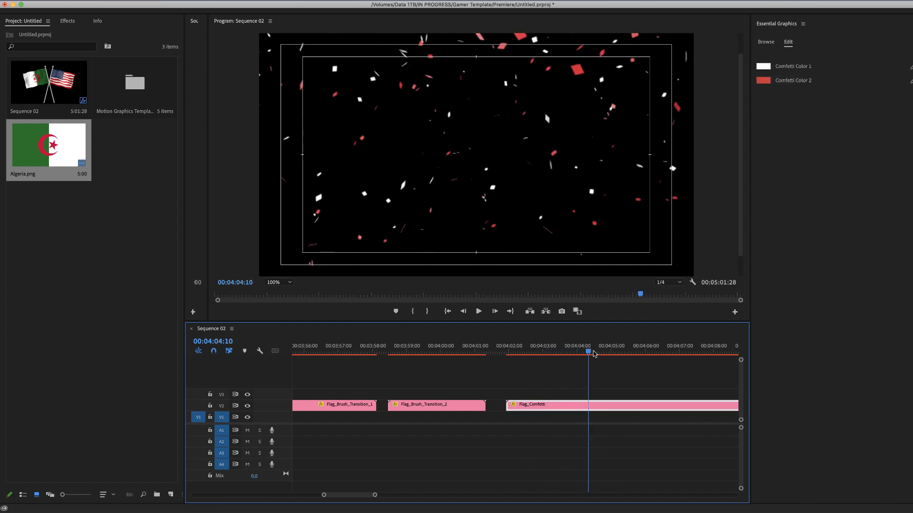
pyautogui.click(583, 352)
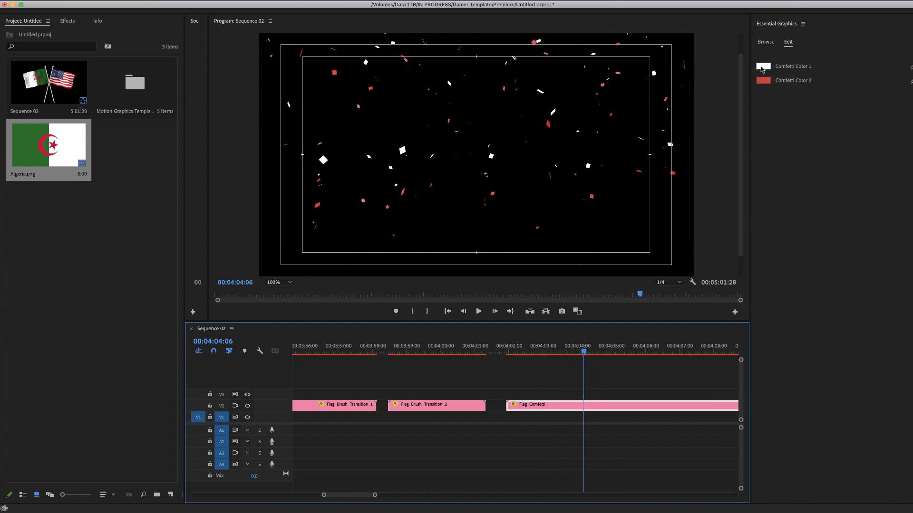
pyautogui.click(763, 66)
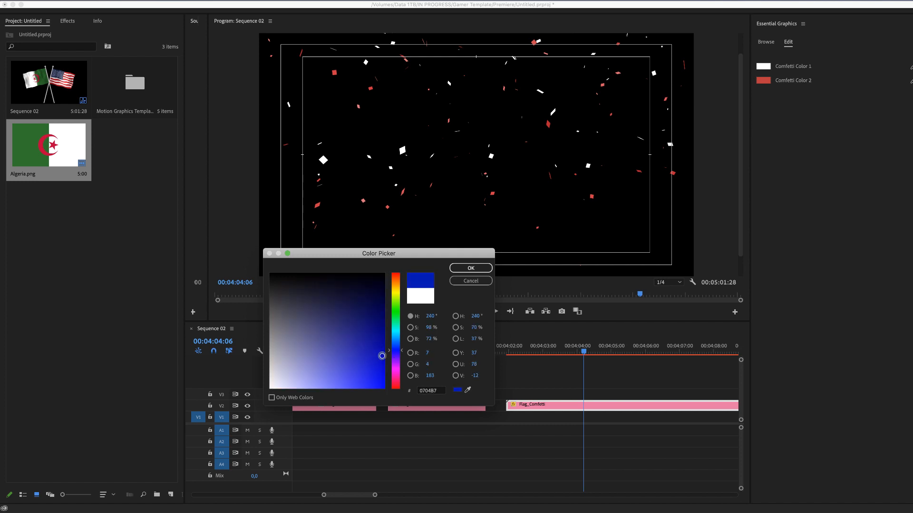
pyautogui.click(469, 268)
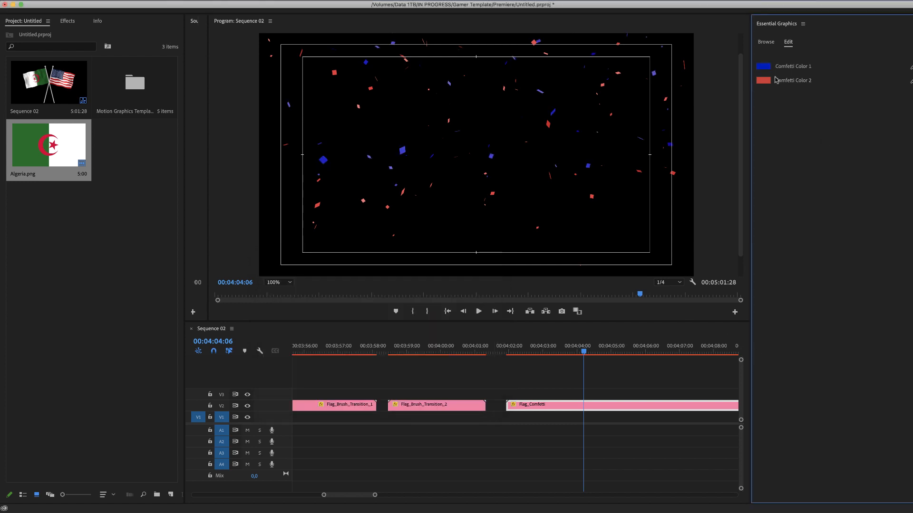
pyautogui.click(764, 65)
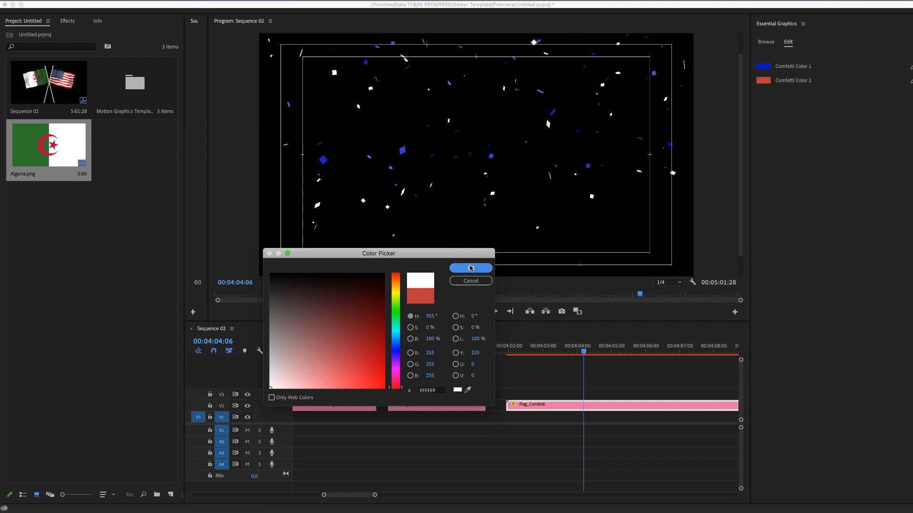
pyautogui.click(469, 268)
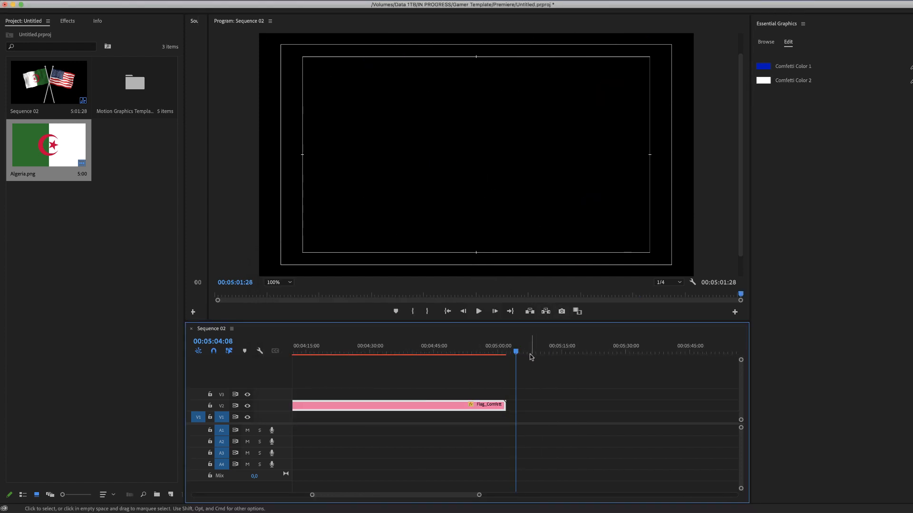
pyautogui.click(765, 41)
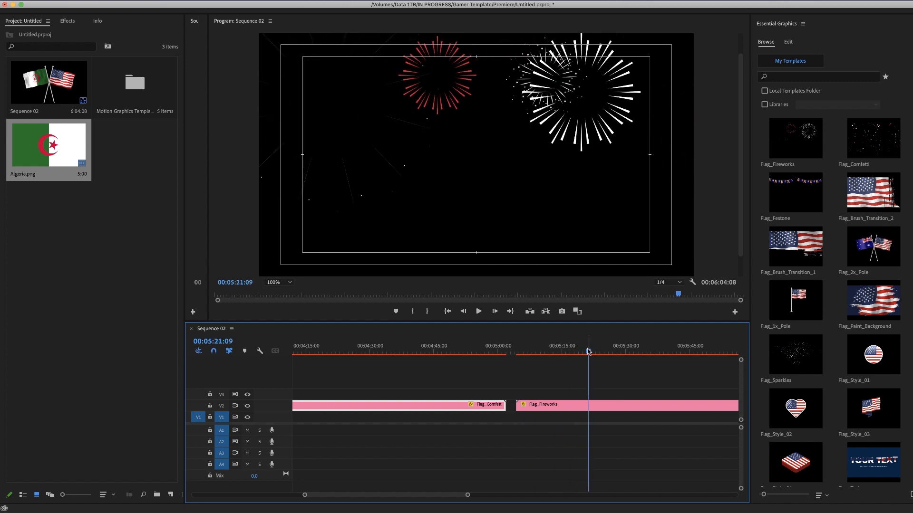
# - Change Firework 1 Color to blue so the first firework bursts blue instead of white
pyautogui.click(787, 42)
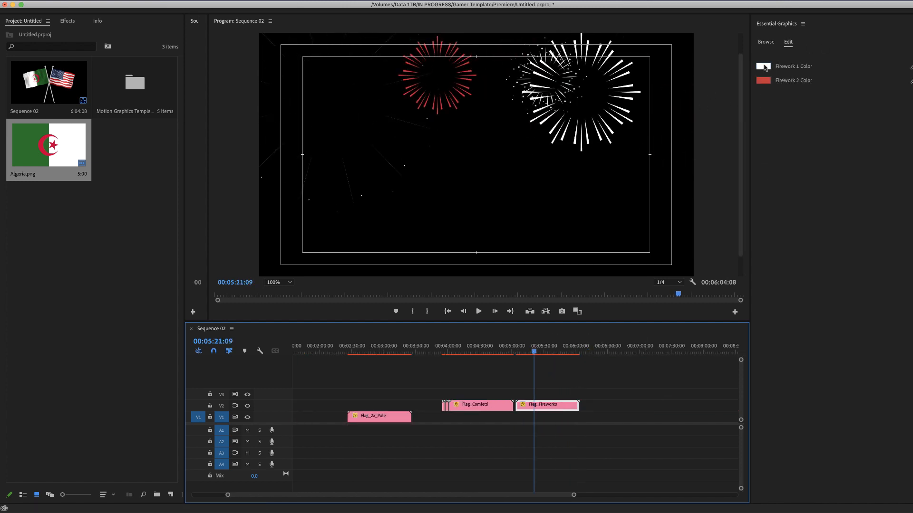
pyautogui.click(763, 66)
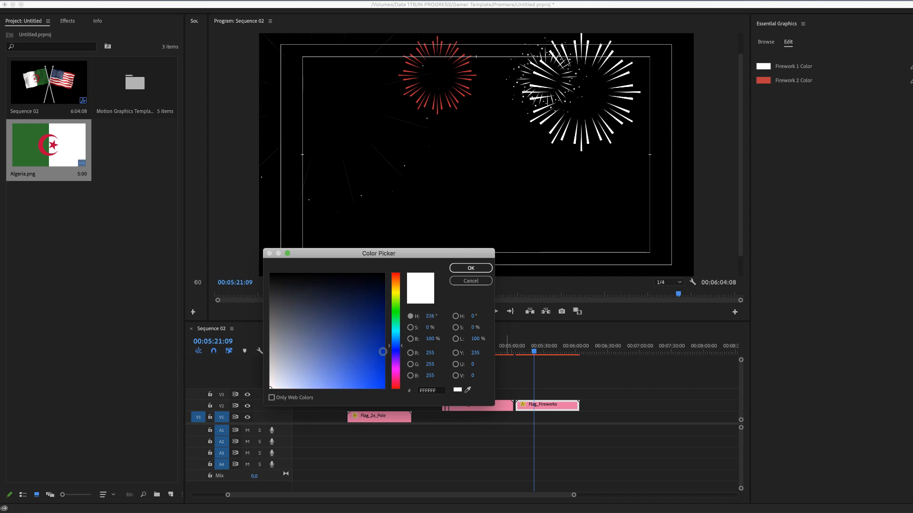
pyautogui.click(469, 268)
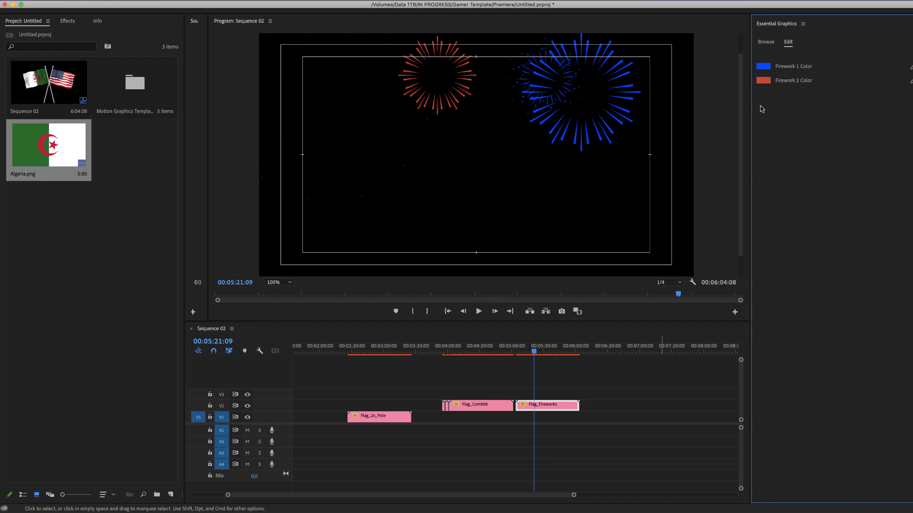
pyautogui.click(765, 41)
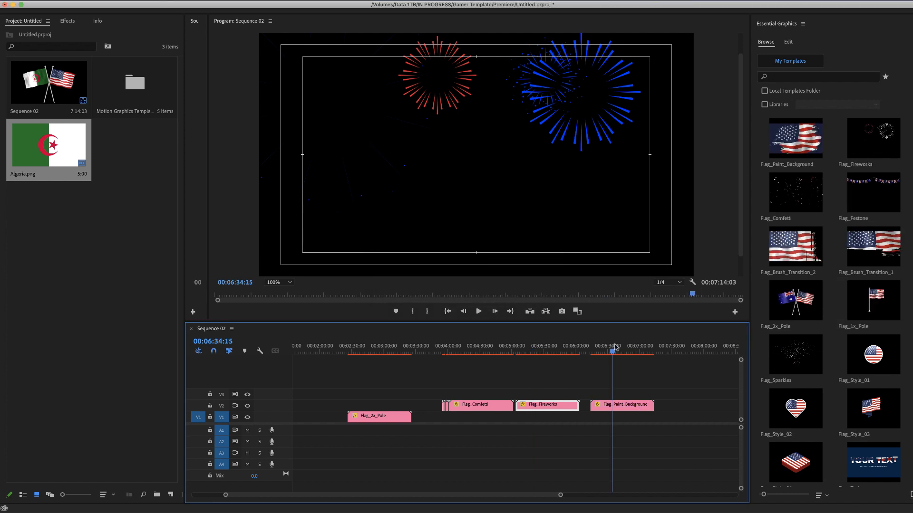
# - Select the Flag_Paint_Background clip and set its Bg Color to dark magenta
pyautogui.click(588, 347)
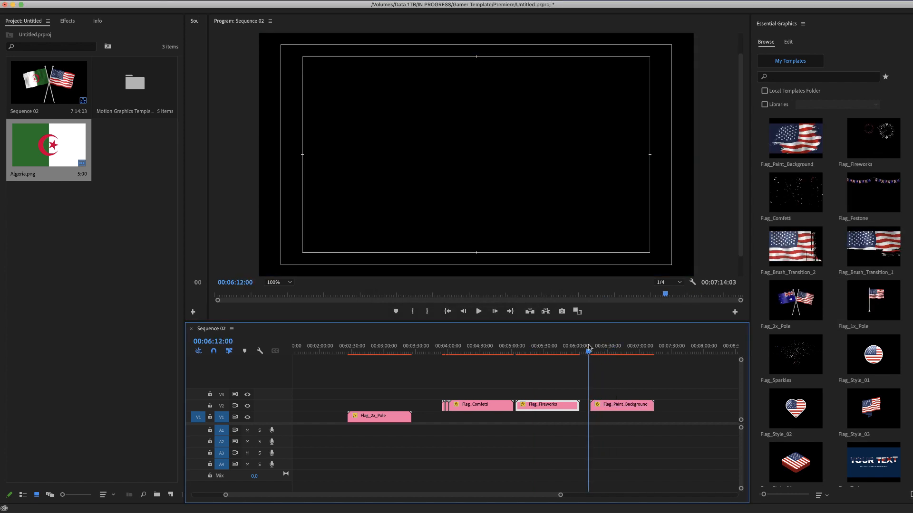
pyautogui.click(593, 352)
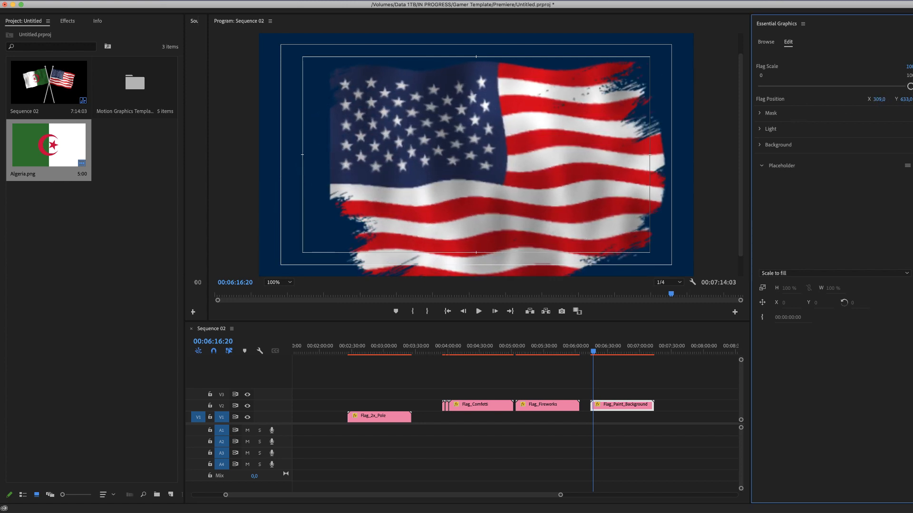
pyautogui.click(769, 112)
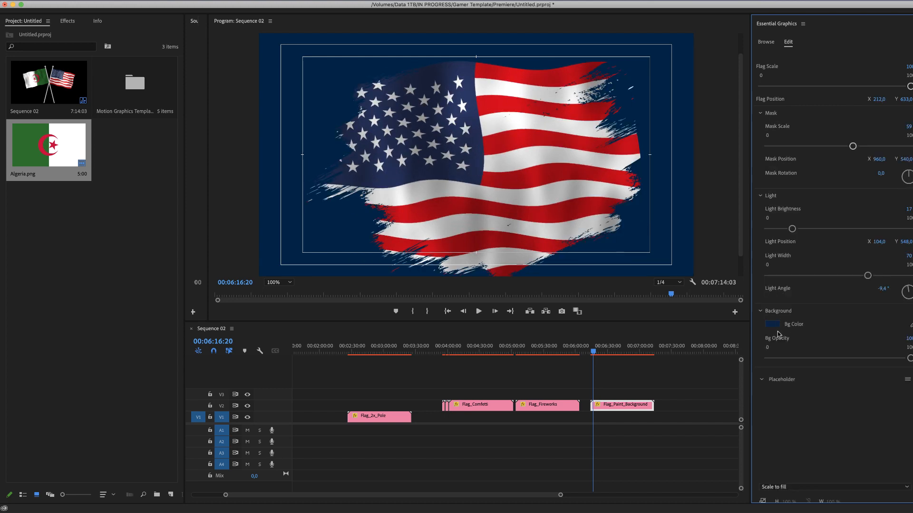
pyautogui.click(772, 324)
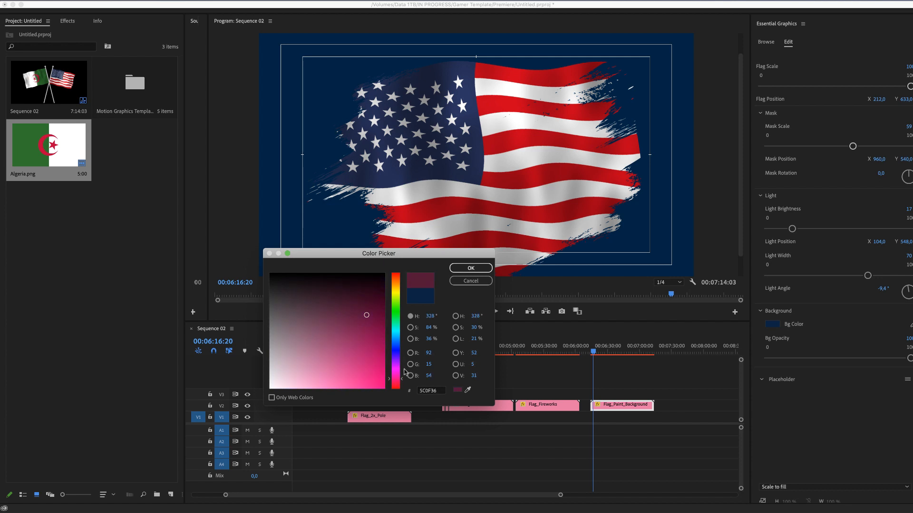
pyautogui.click(470, 268)
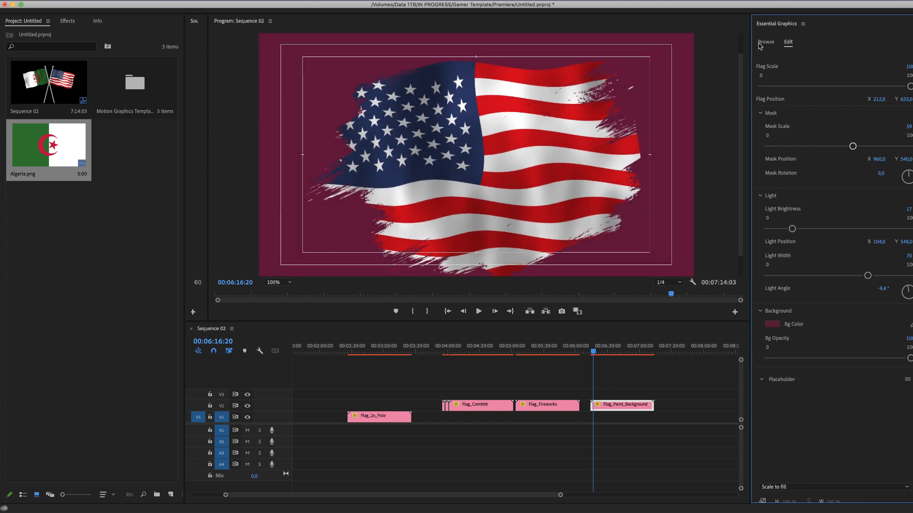
pyautogui.click(766, 41)
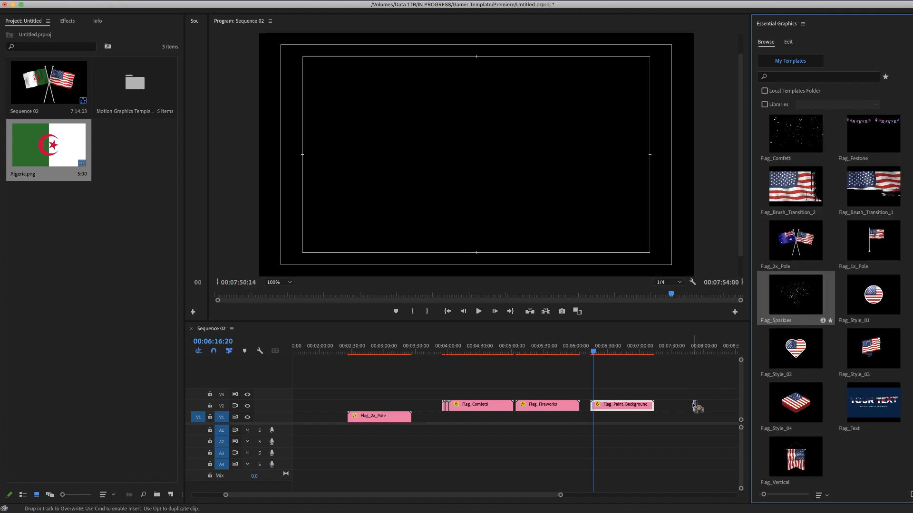
# - Place Flag_Sparkles after the paint background, preview it and pick a new Confetti Color
pyautogui.click(675, 349)
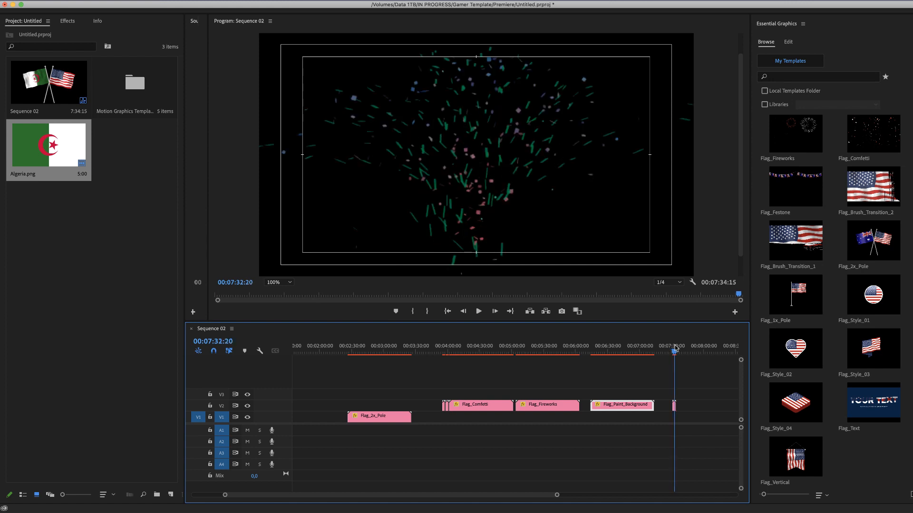
pyautogui.click(477, 311)
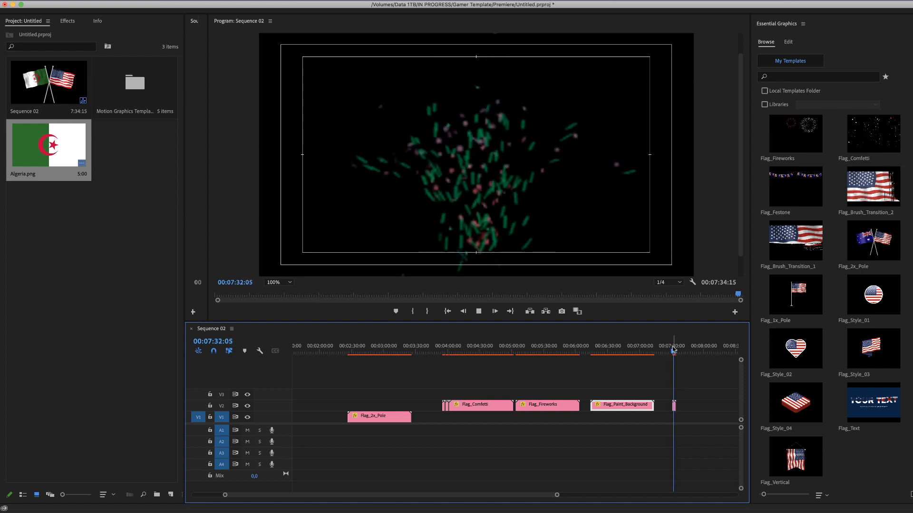
pyautogui.click(787, 41)
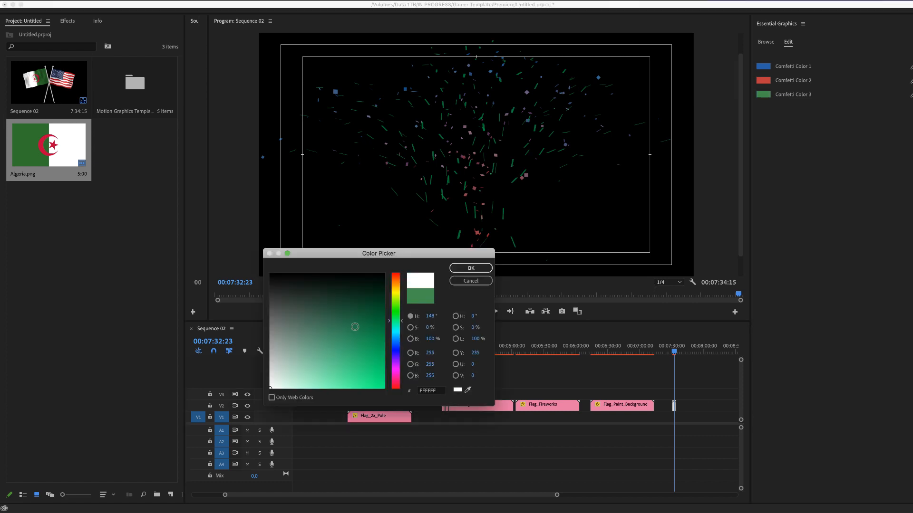
pyautogui.click(470, 268)
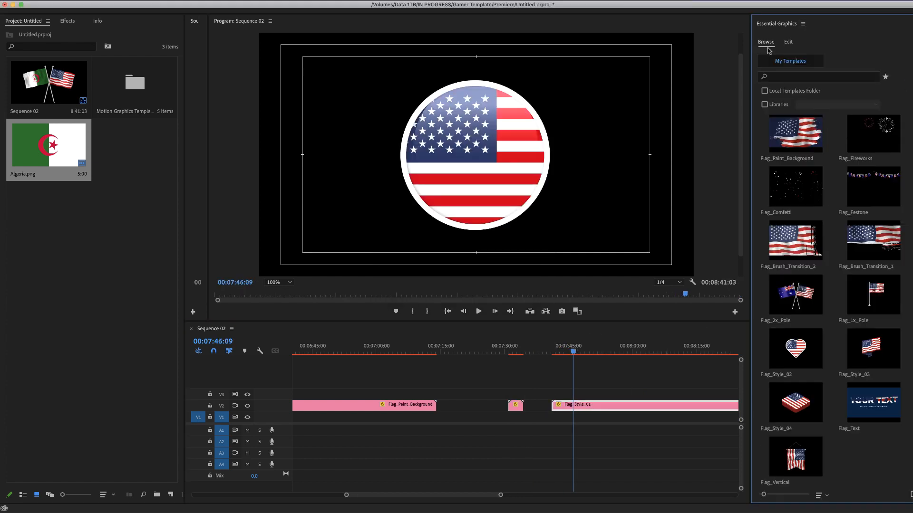
pyautogui.click(787, 40)
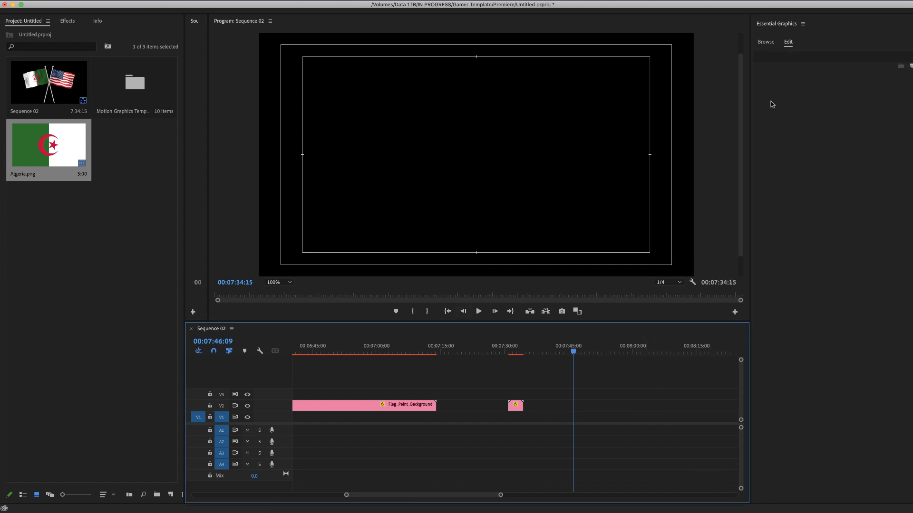
pyautogui.click(764, 40)
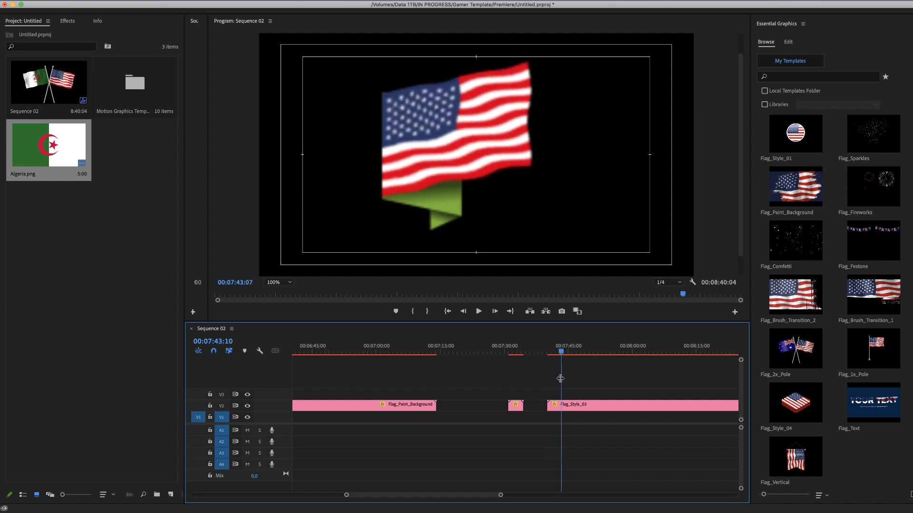
# - Give the Flag_Style_03 ribbon flag a red Border Color
pyautogui.click(788, 41)
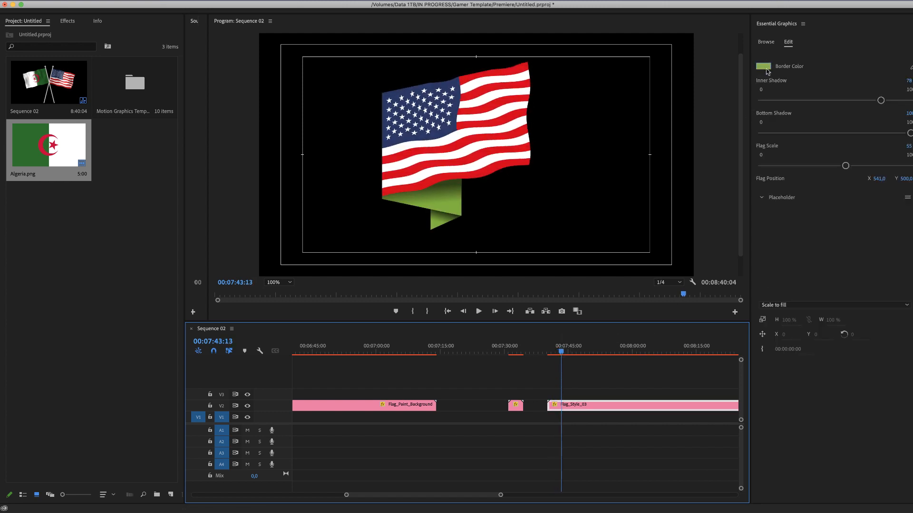
pyautogui.click(762, 66)
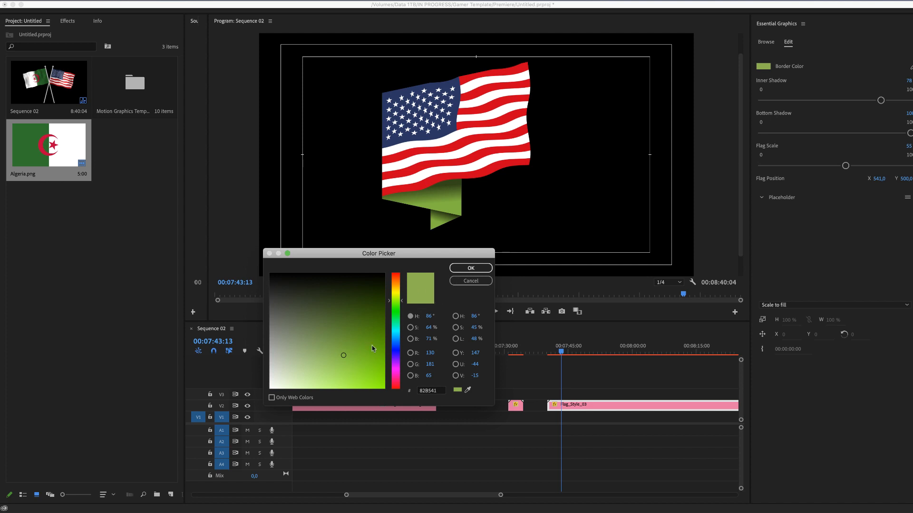
pyautogui.click(470, 268)
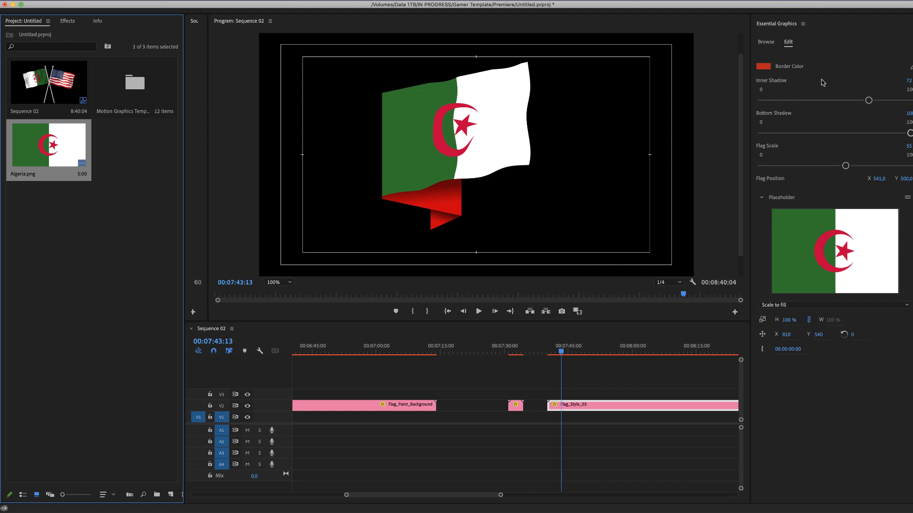
pyautogui.click(766, 41)
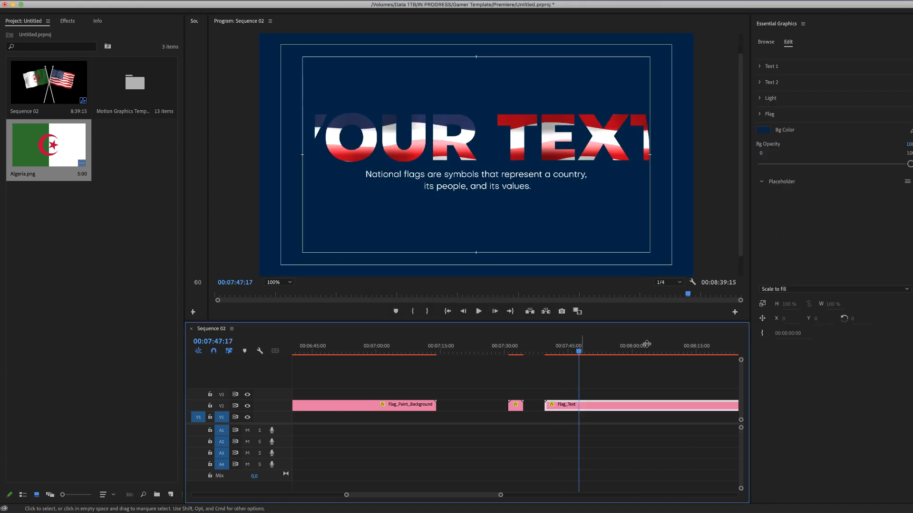
# - Set Text 1's Source Text to 'USA' and select the Text 2 description for editing
pyautogui.click(771, 66)
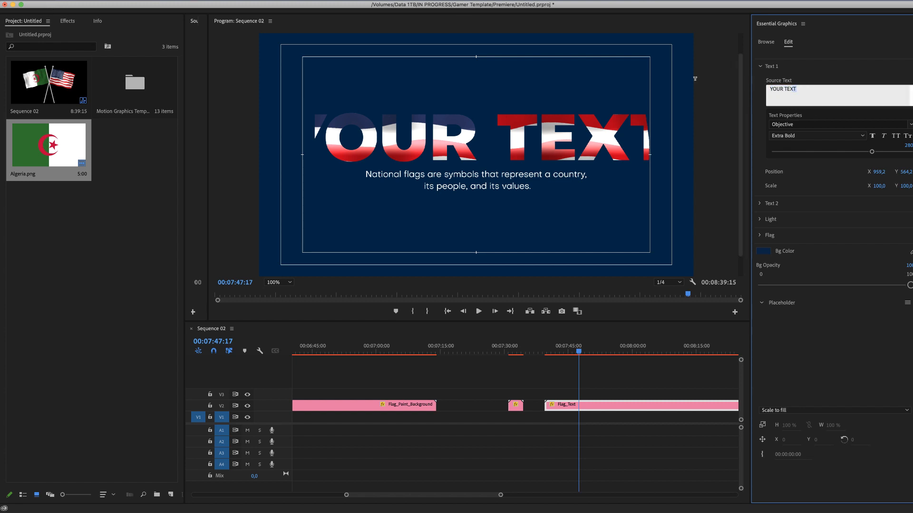
pyautogui.write('USA')
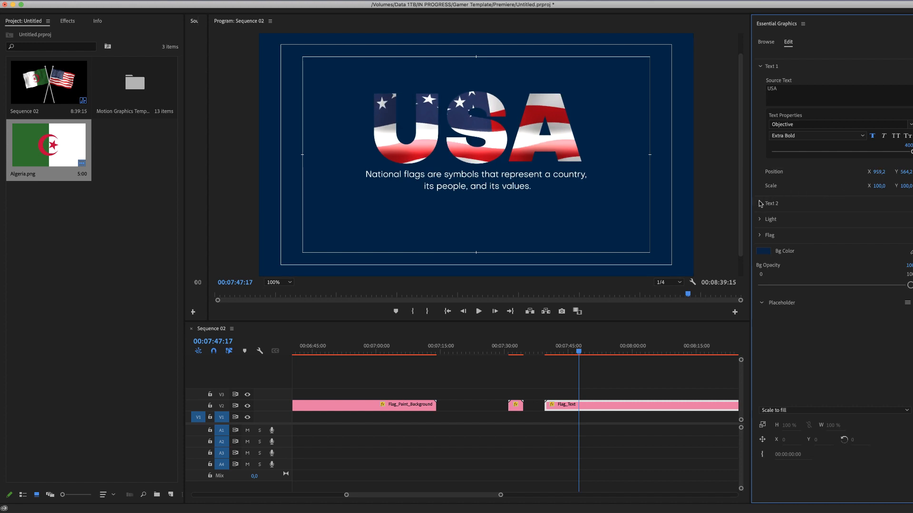
pyautogui.moveTo(759, 205)
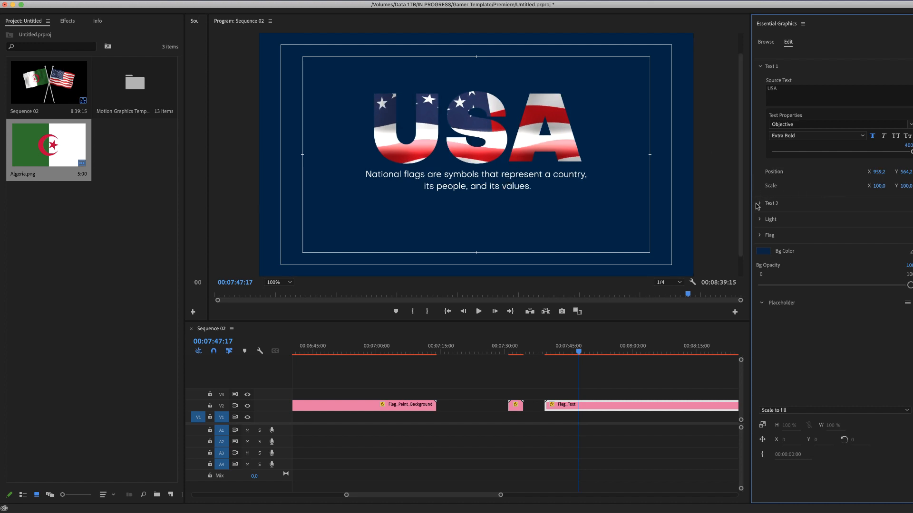
pyautogui.click(761, 203)
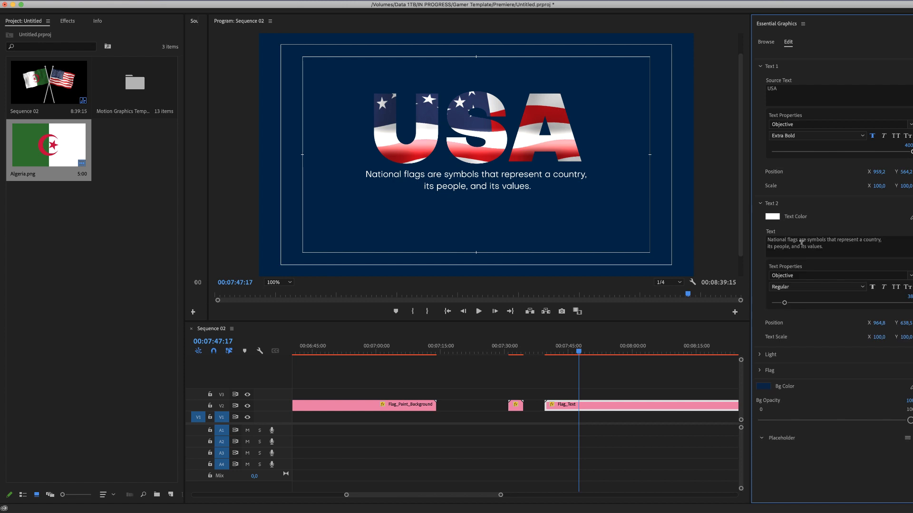
pyautogui.doubleClick(826, 242)
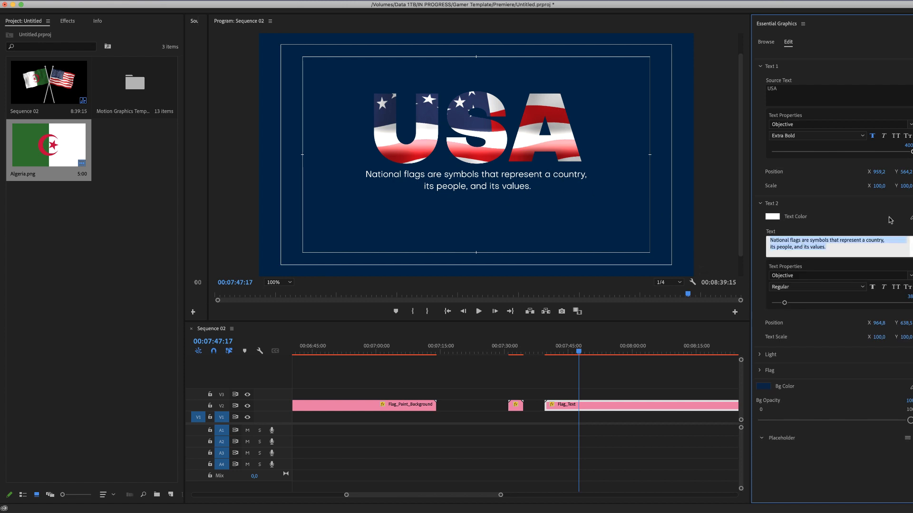
pyautogui.moveTo(781, 324)
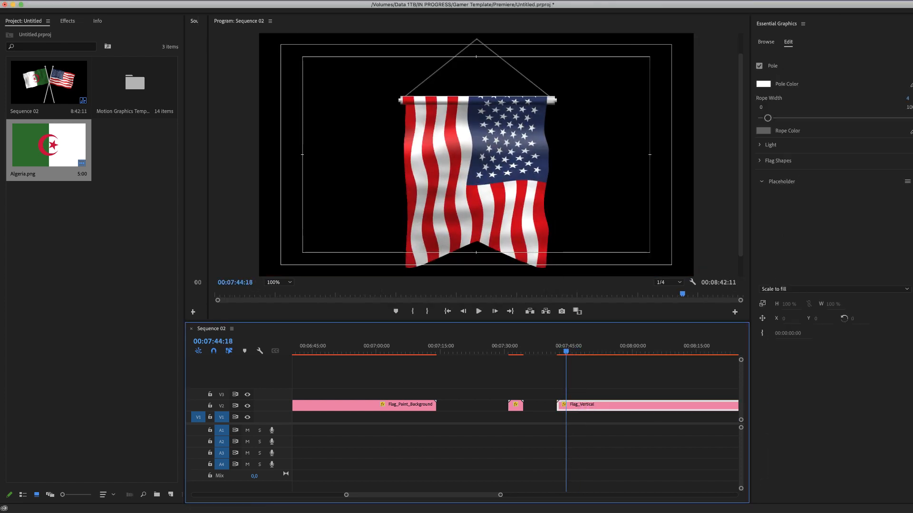
# - In Flag Shapes, untick the notched shape and tick Shape 6 for a straight bottom edge
pyautogui.click(760, 160)
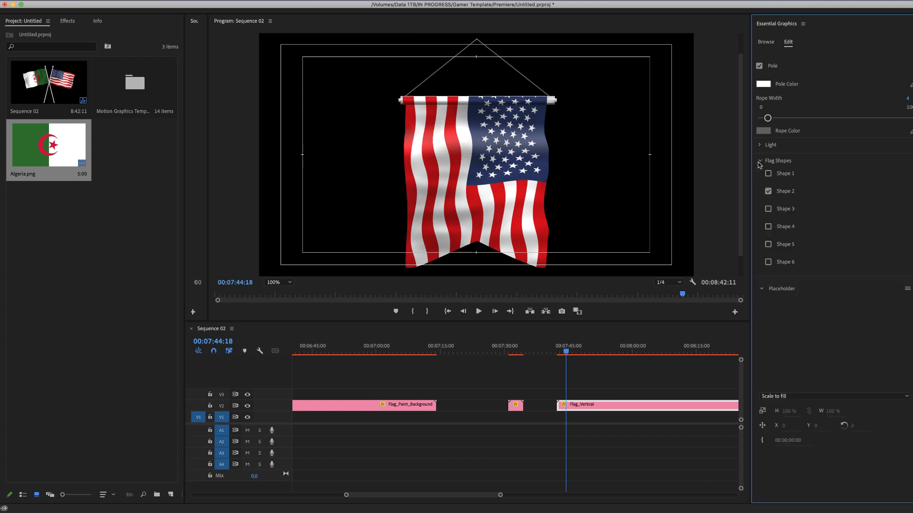
pyautogui.click(769, 173)
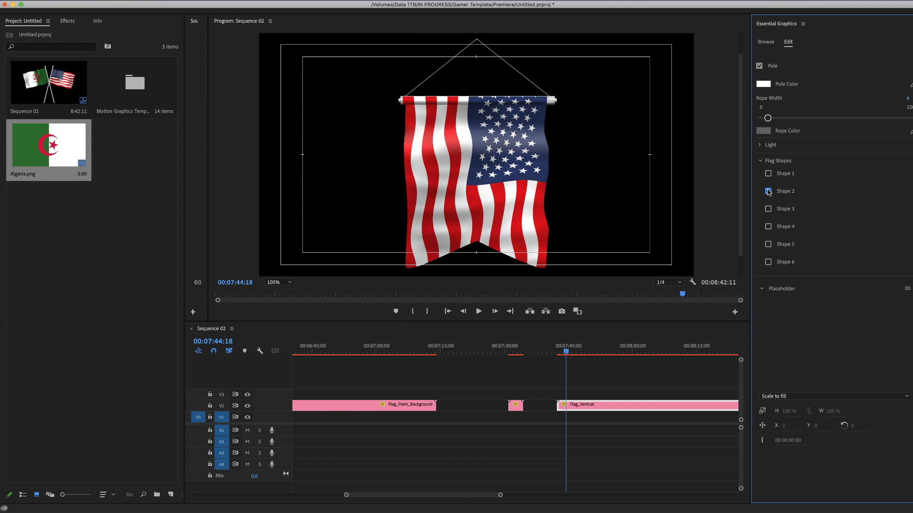
pyautogui.click(768, 192)
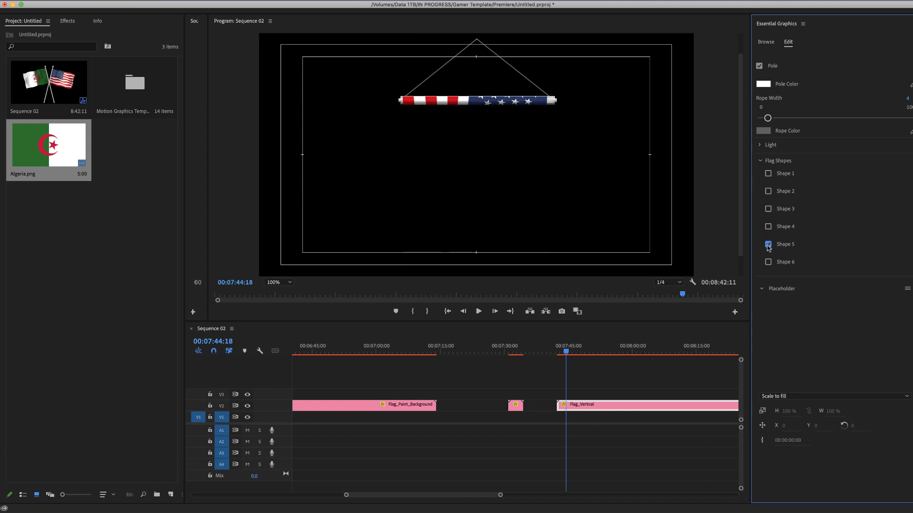
pyautogui.click(768, 261)
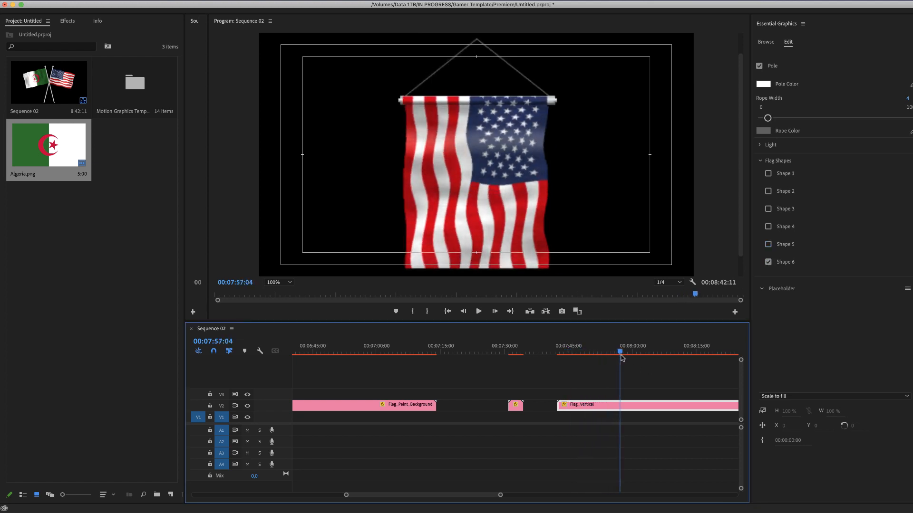
pyautogui.click(769, 145)
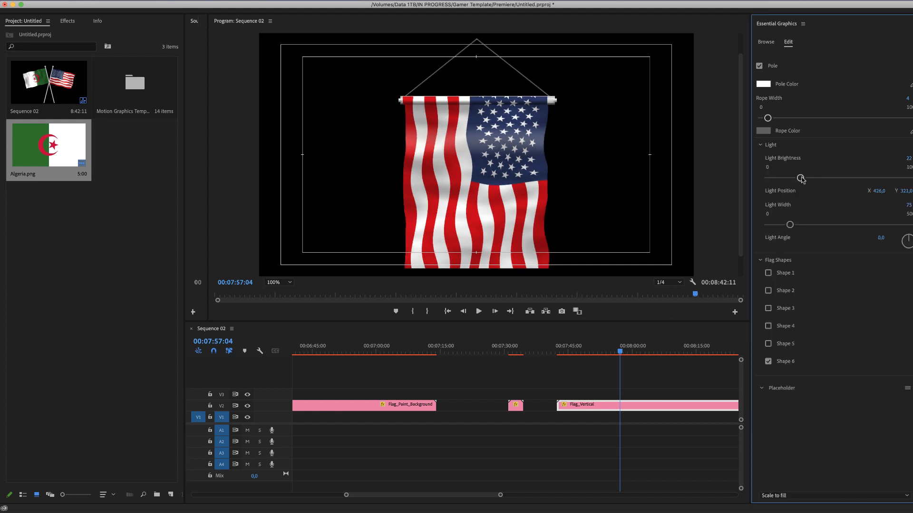